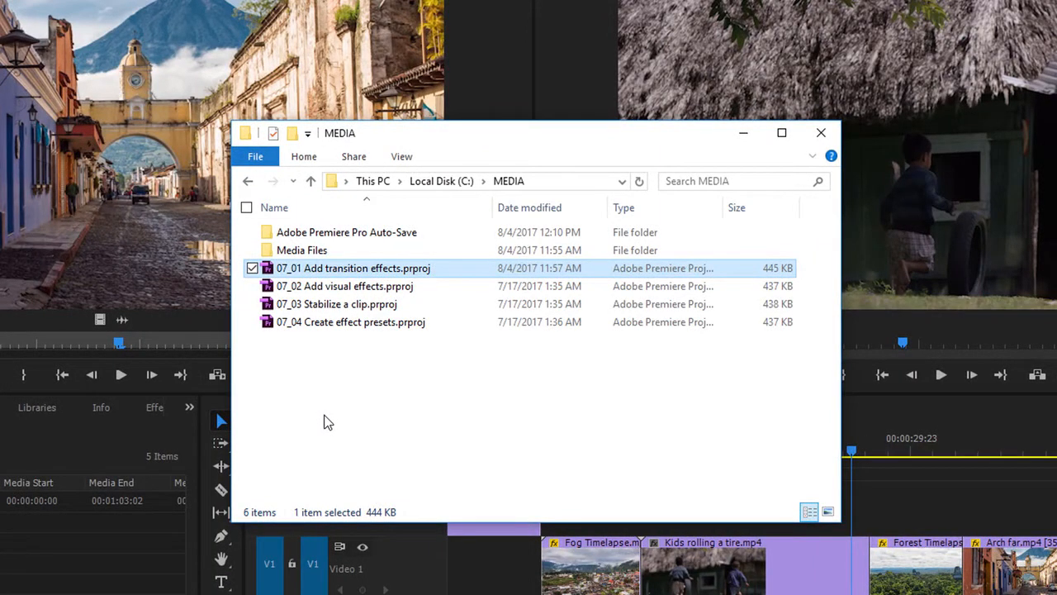
Open the 07_01 Add transition effects project from the MEDIA folder.
{"action": "double_click", "coordinate": [354, 268]}
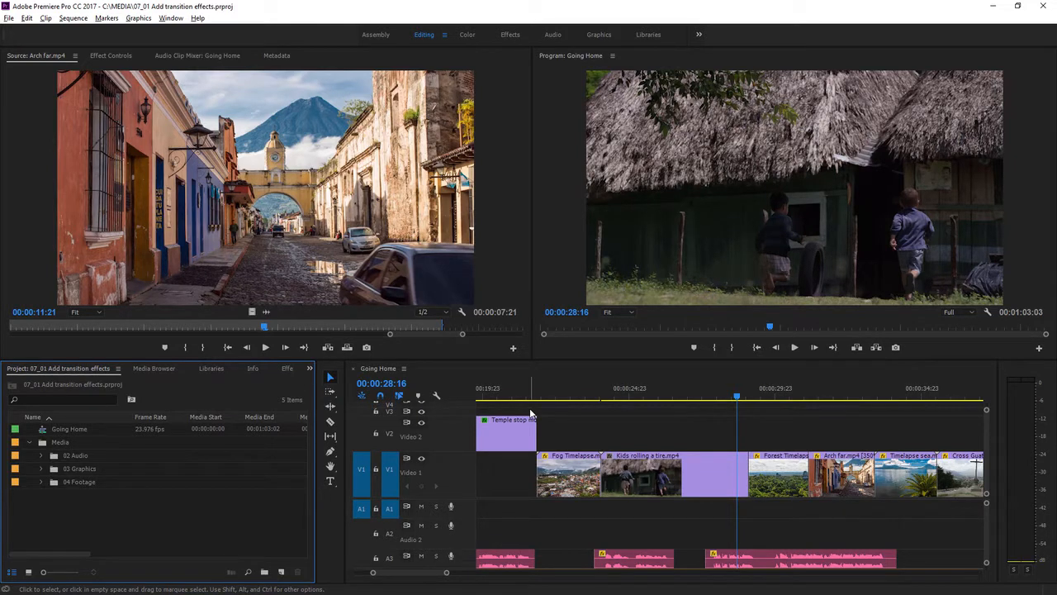
{"action": "mouse_move", "coordinate": [628, 475]}
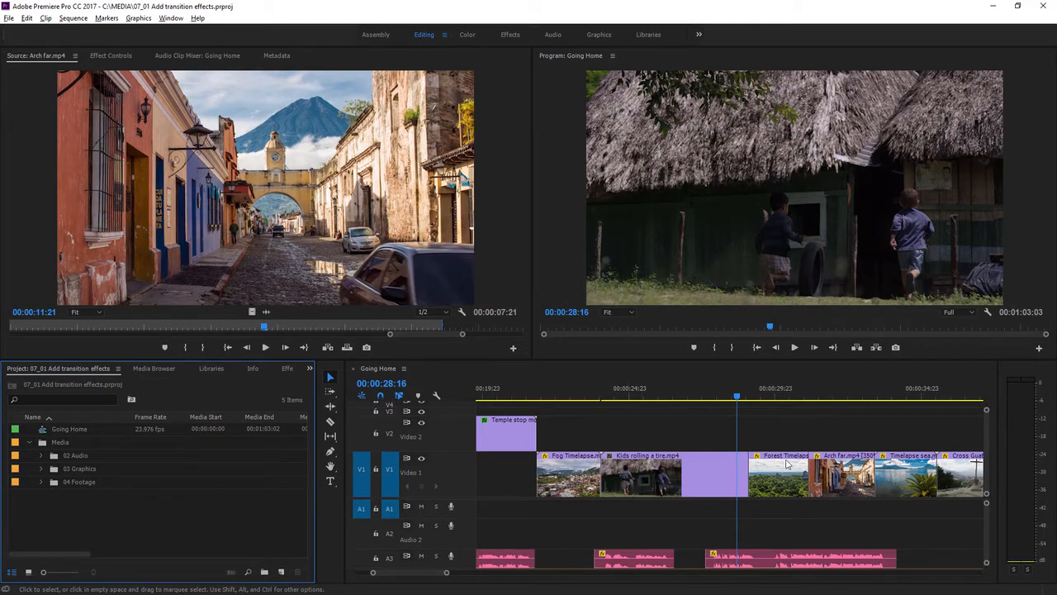
{"action": "mouse_move", "coordinate": [780, 475]}
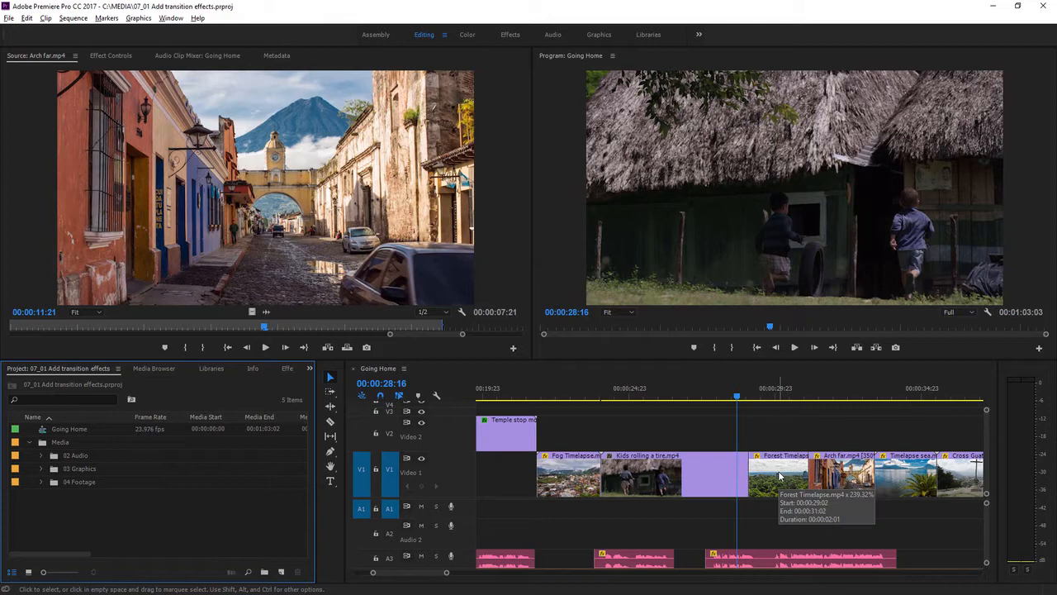
{"action": "mouse_move", "coordinate": [697, 398]}
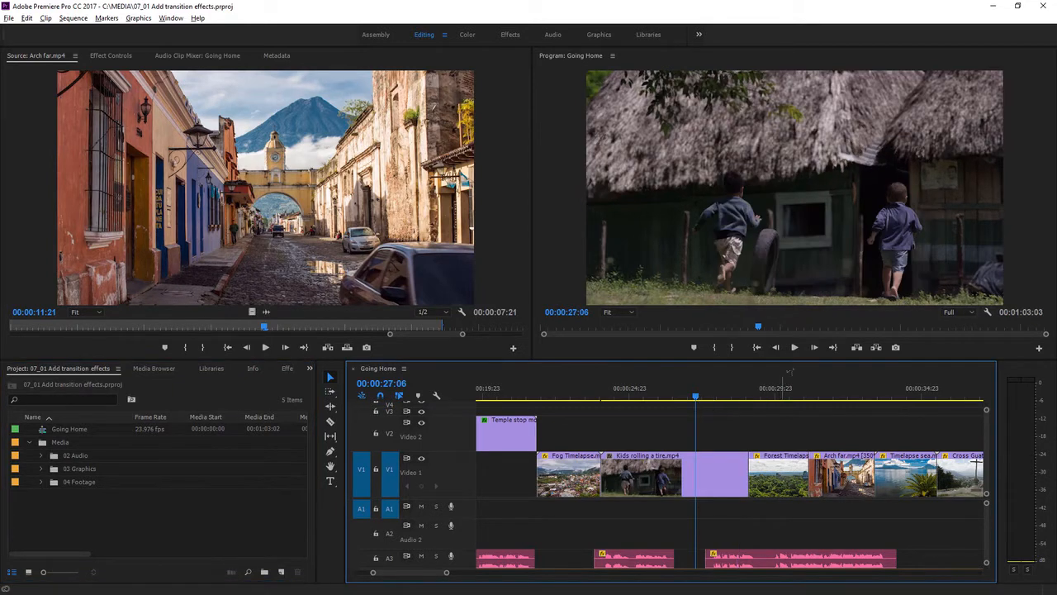
{"action": "left_click", "coordinate": [793, 347]}
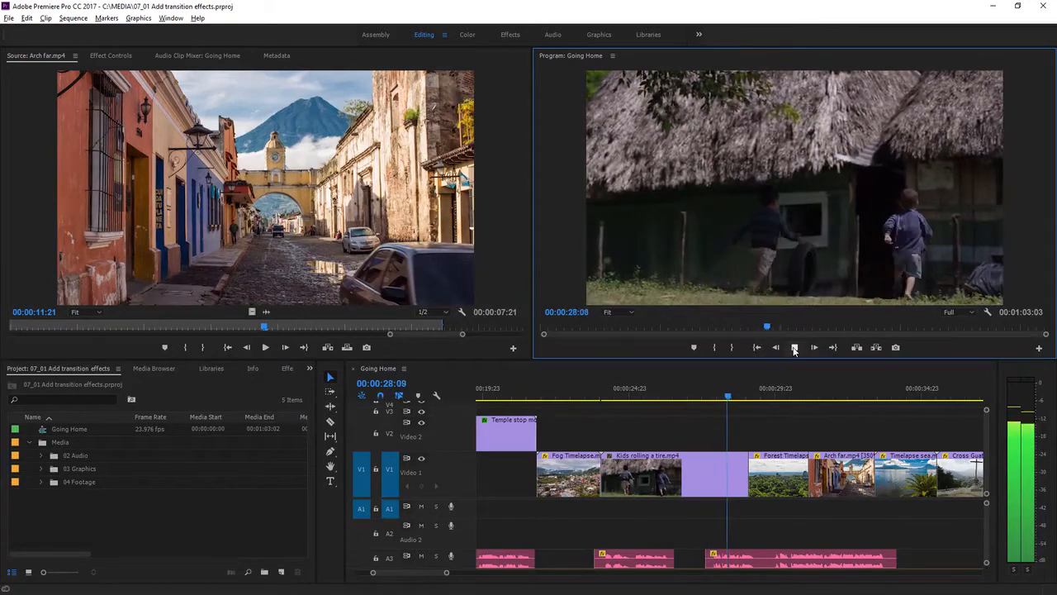
{"action": "left_click", "coordinate": [793, 347]}
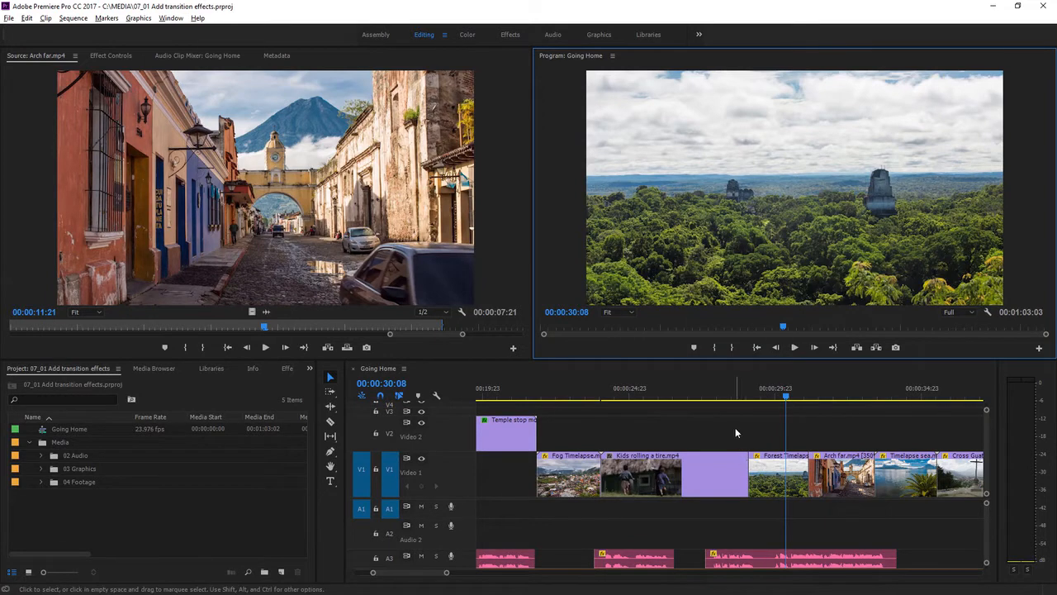
{"action": "mouse_move", "coordinate": [522, 466]}
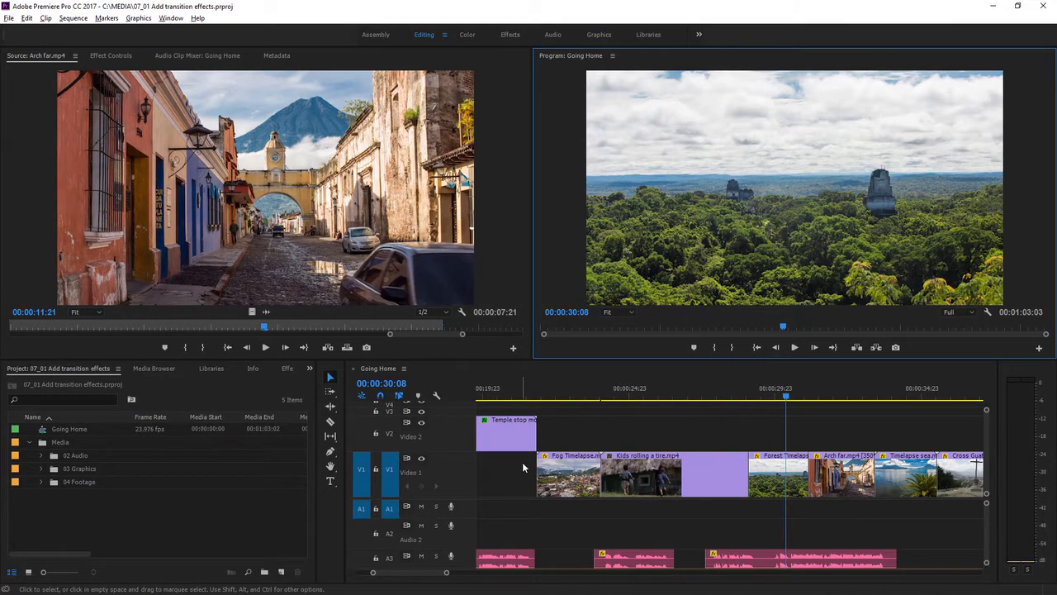
{"action": "mouse_move", "coordinate": [316, 505]}
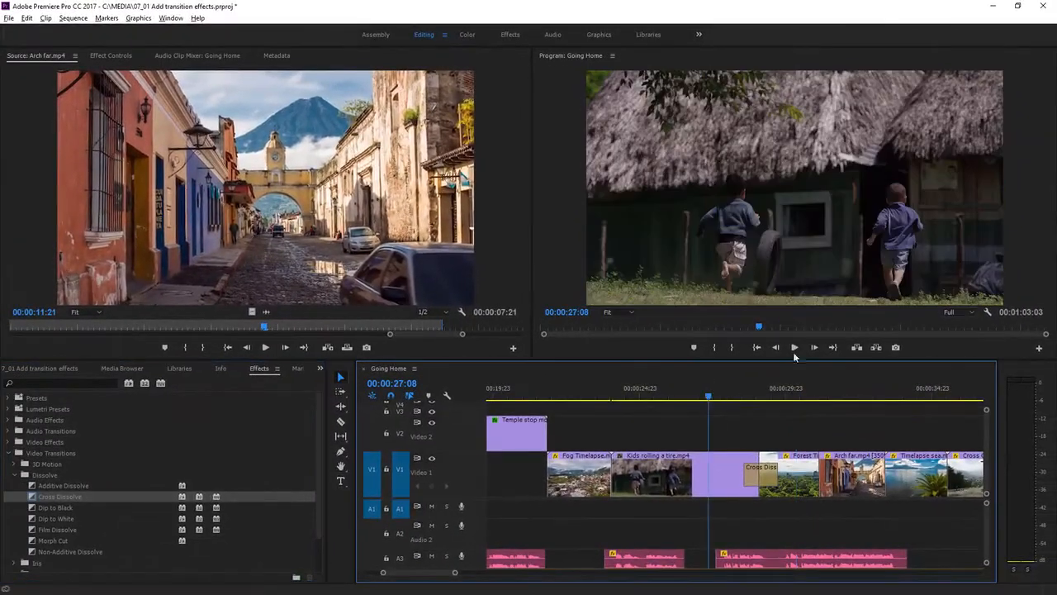
Play back the new Cross Dissolve into Forest Timelapse, then stop playback.
{"action": "left_click", "coordinate": [793, 347]}
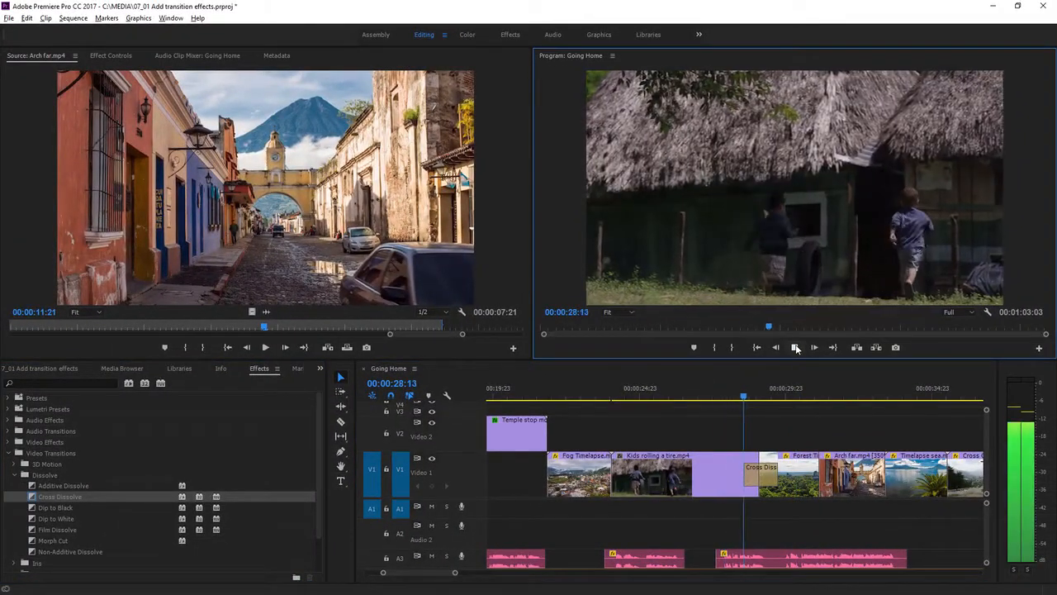
{"action": "left_click", "coordinate": [796, 347]}
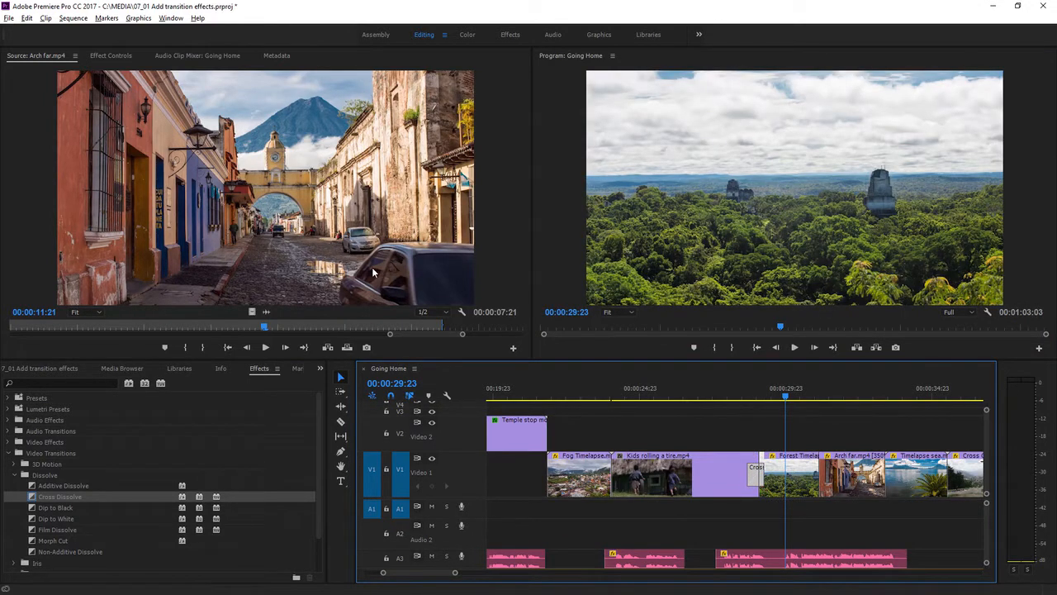
Load the Cross Dissolve's duration and alignment settings into Effect Controls.
{"action": "left_click", "coordinate": [111, 56]}
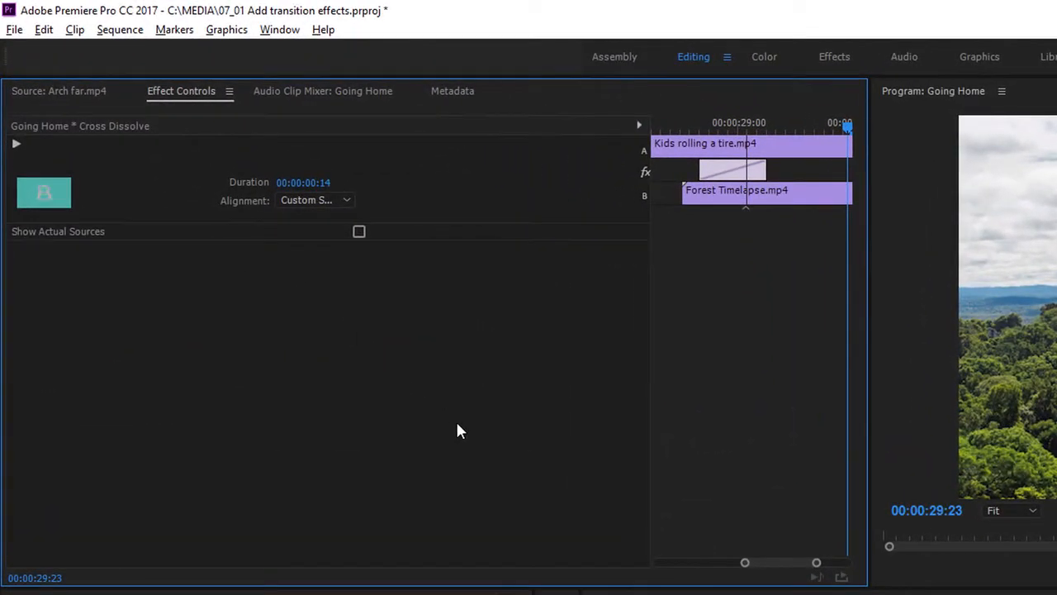
{"action": "mouse_move", "coordinate": [380, 358]}
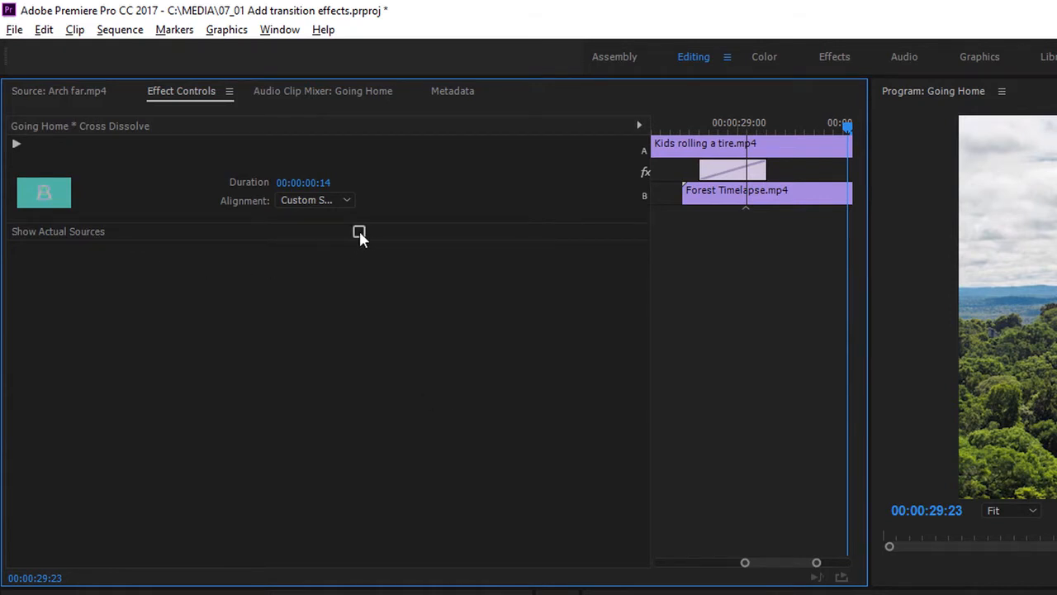
Turn on Show Actual Sources so the transition preview uses real footage.
{"action": "left_click", "coordinate": [358, 232]}
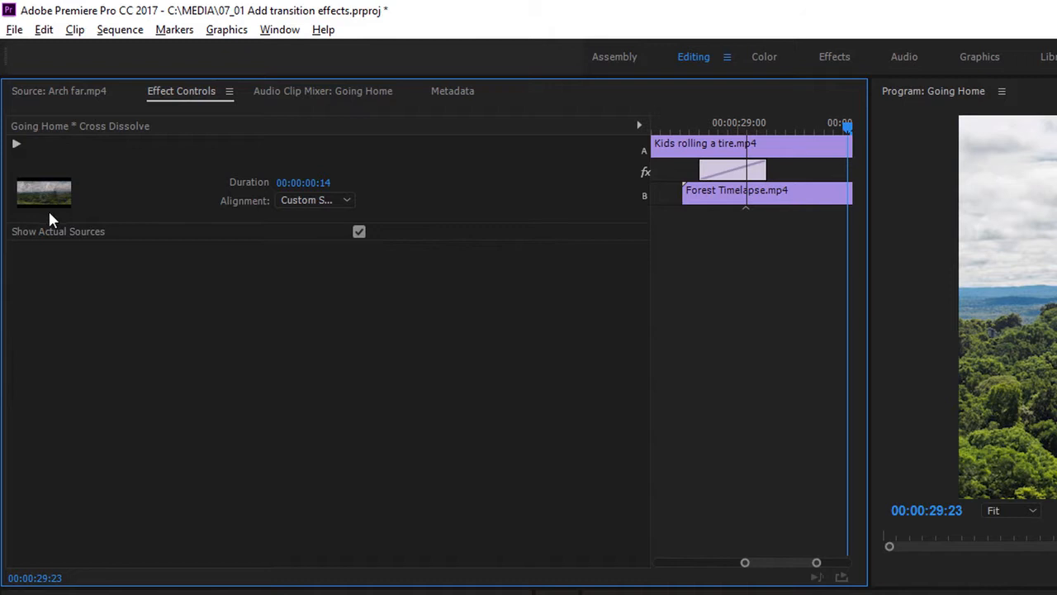
{"action": "mouse_move", "coordinate": [314, 200]}
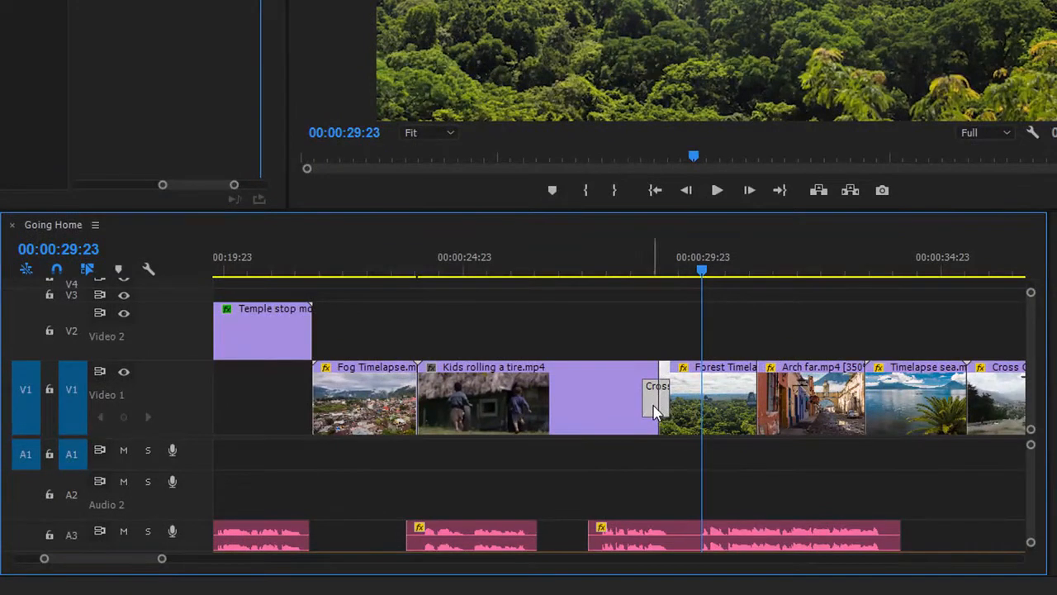
{"action": "mouse_move", "coordinate": [657, 397]}
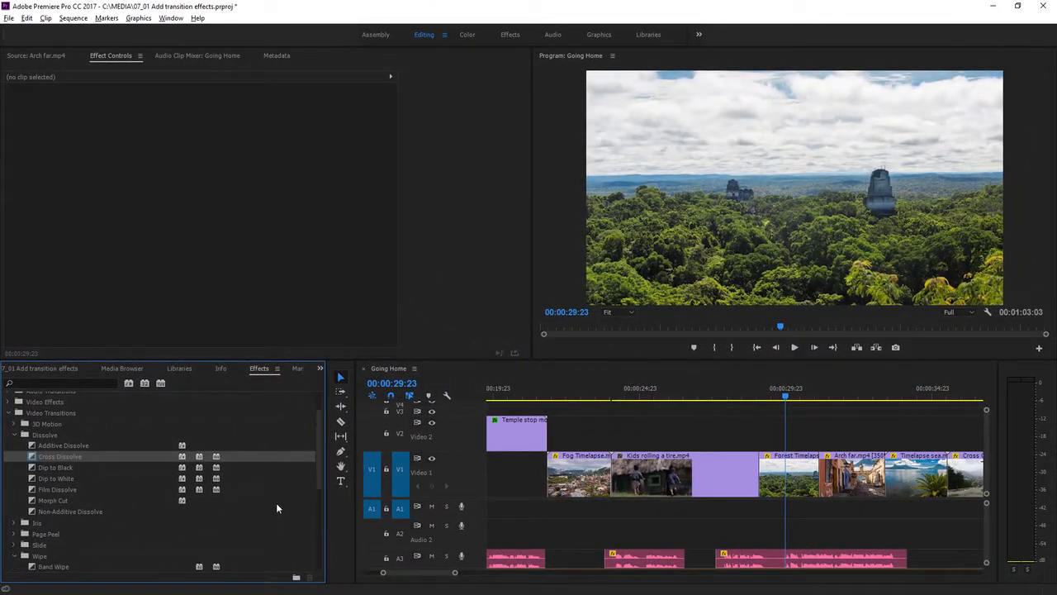
Select Radial Wipe under Video Transitions > Wipe in the Effects panel.
{"action": "scroll", "scroll_direction": "down", "scroll_amount": 3}
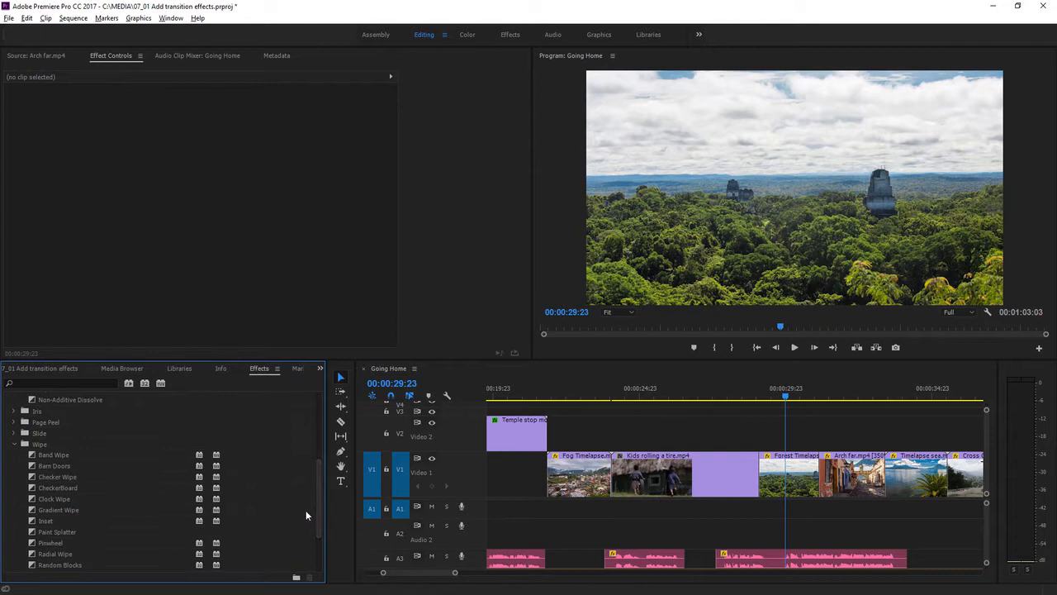
{"action": "left_click", "coordinate": [56, 553]}
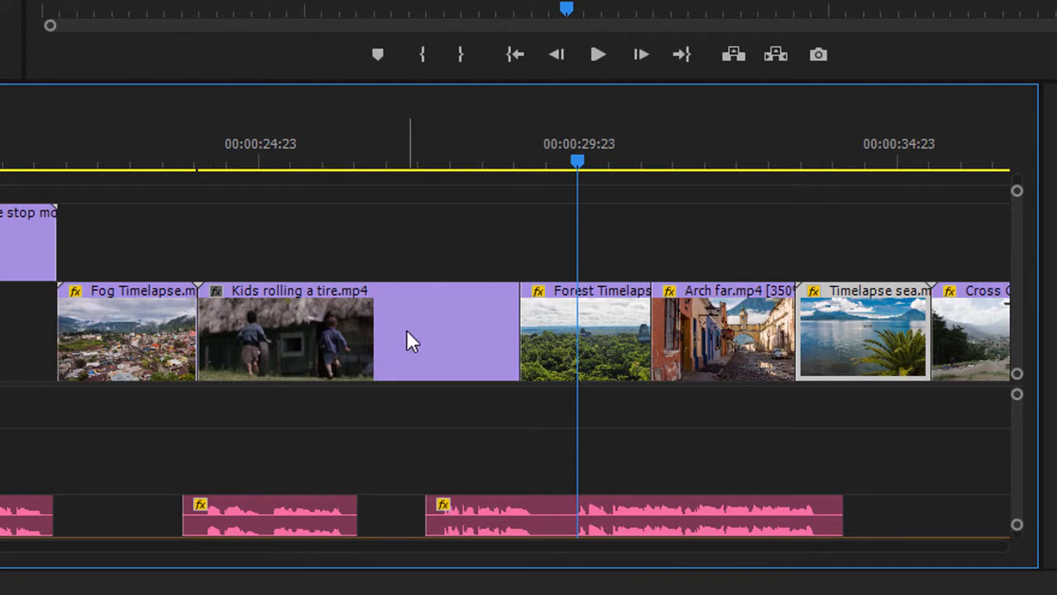
{"action": "mouse_move", "coordinate": [413, 340]}
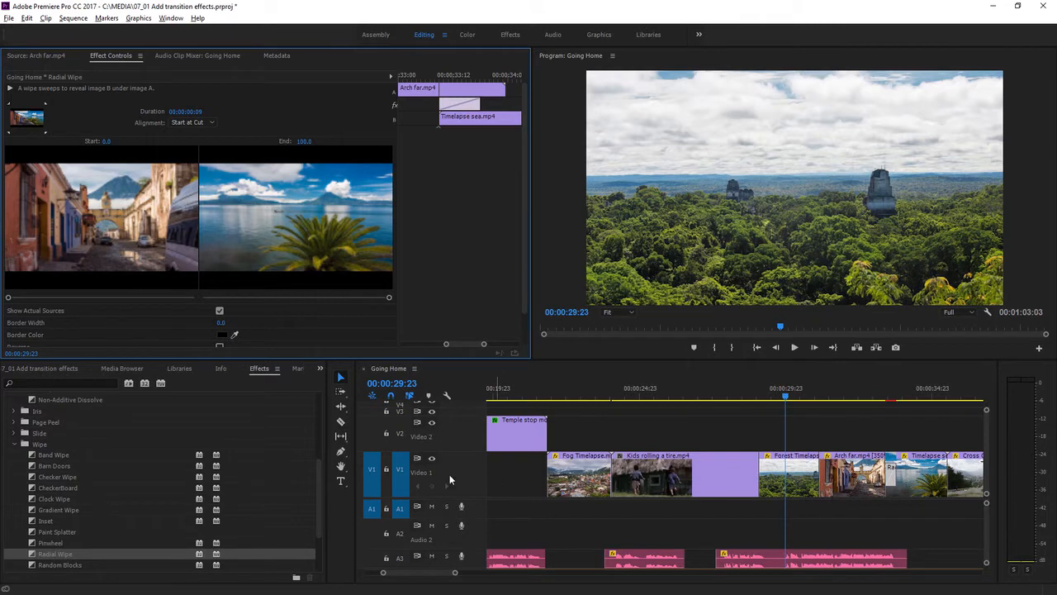
{"action": "mouse_move", "coordinate": [136, 440]}
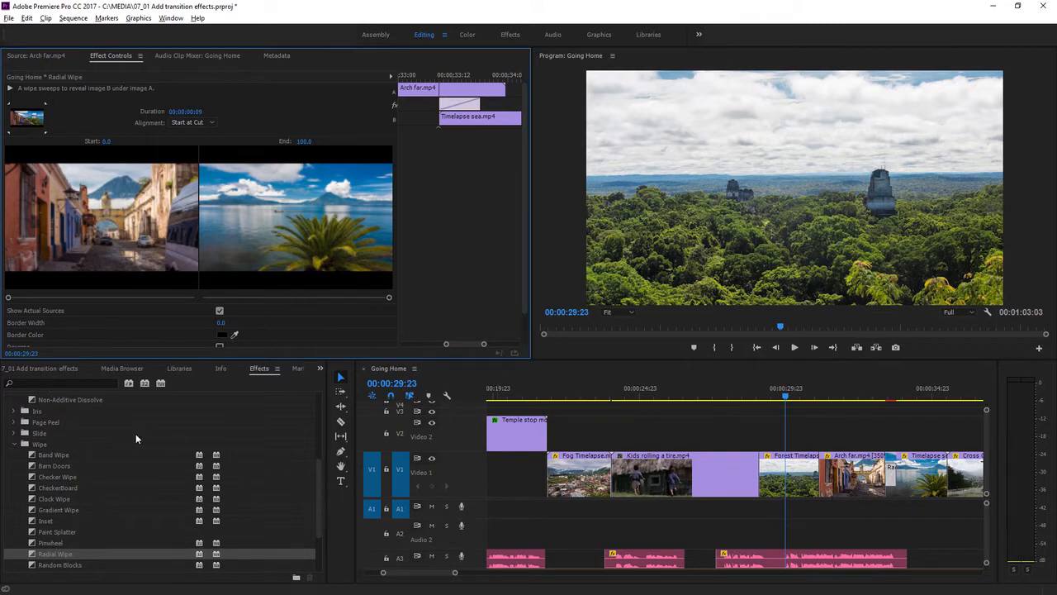
Review the Radial Wipe between Arch far and Timelapse sea in Effect Controls.
{"action": "left_click", "coordinate": [13, 410]}
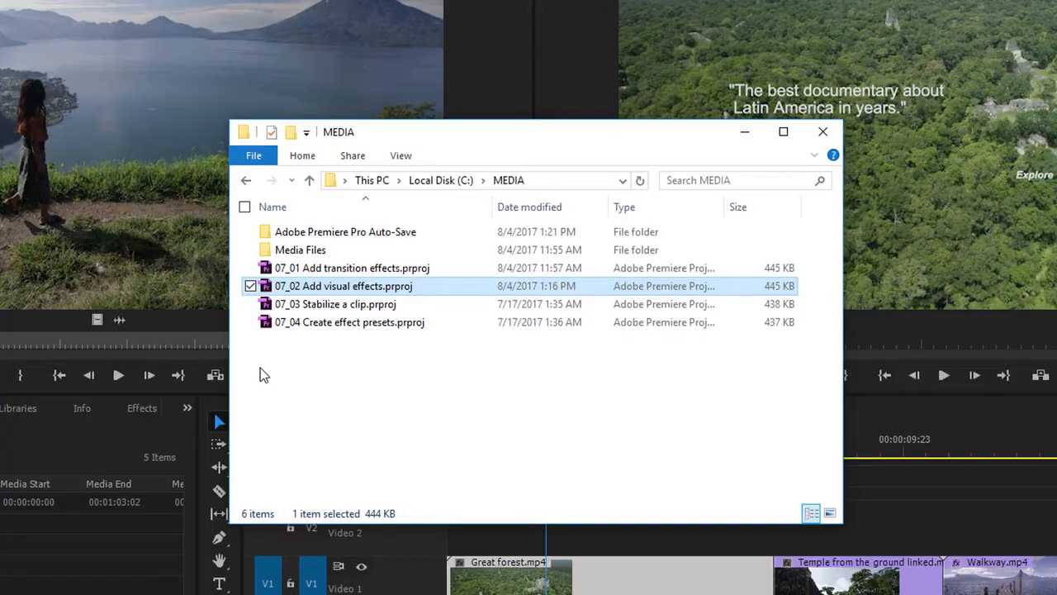
Open the 07_02 Add visual effects project from the MEDIA folder.
{"action": "double_click", "coordinate": [343, 286]}
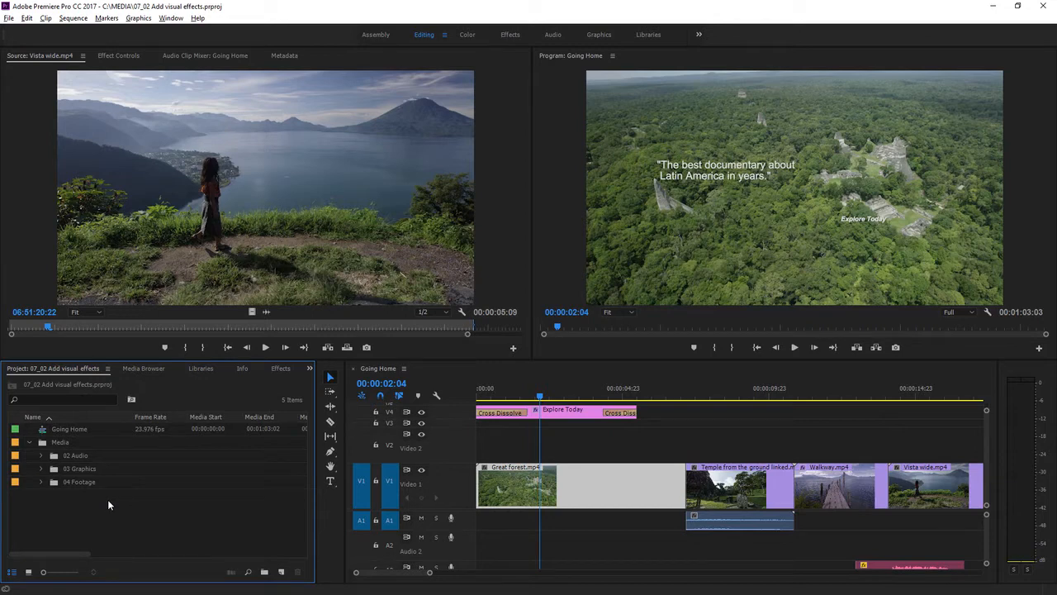
{"action": "mouse_move", "coordinate": [129, 505]}
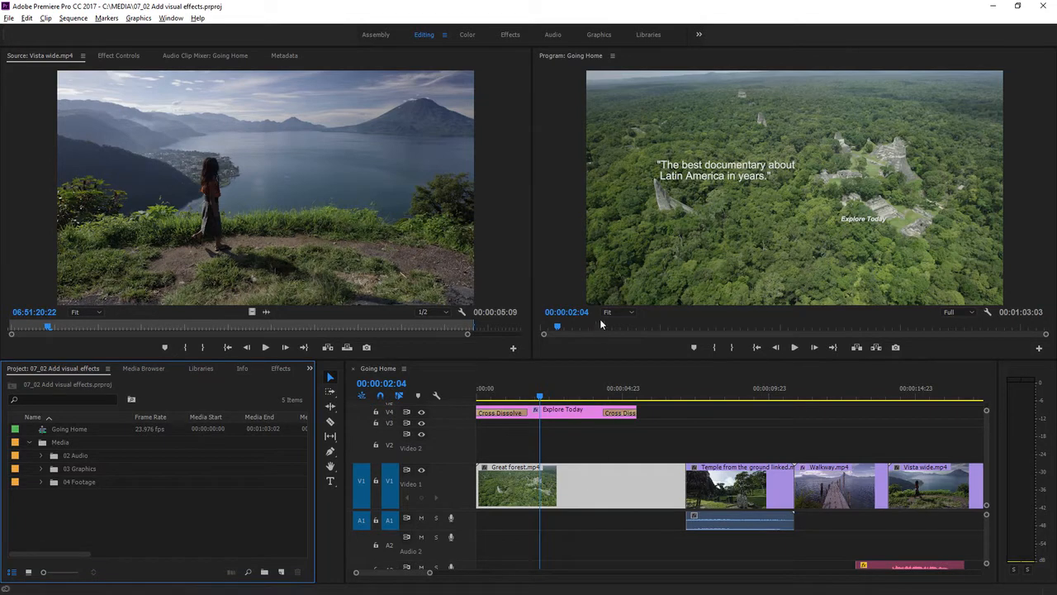
{"action": "mouse_move", "coordinate": [724, 212]}
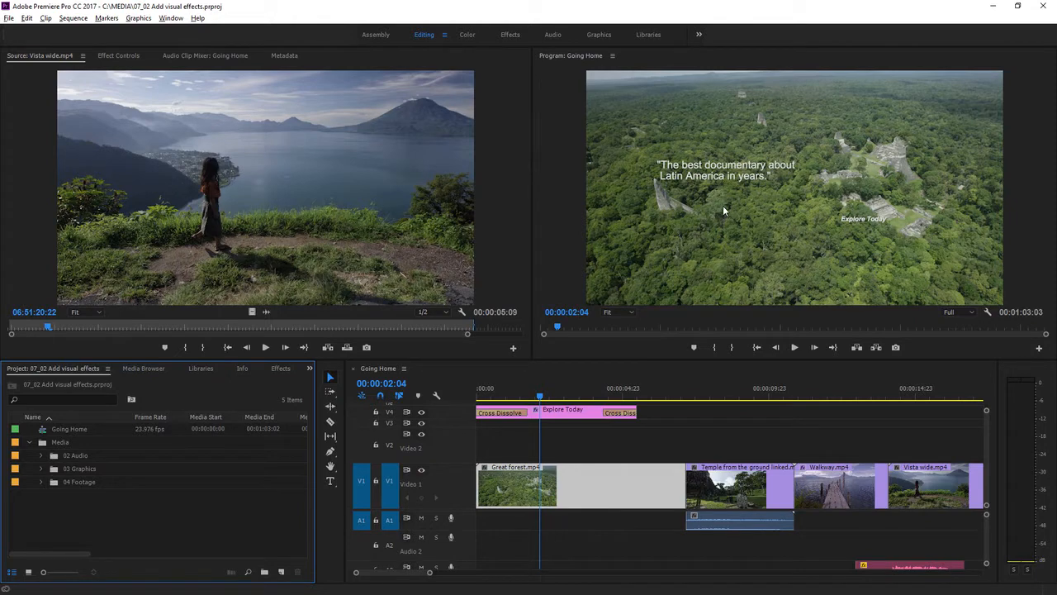
{"action": "mouse_move", "coordinate": [667, 272]}
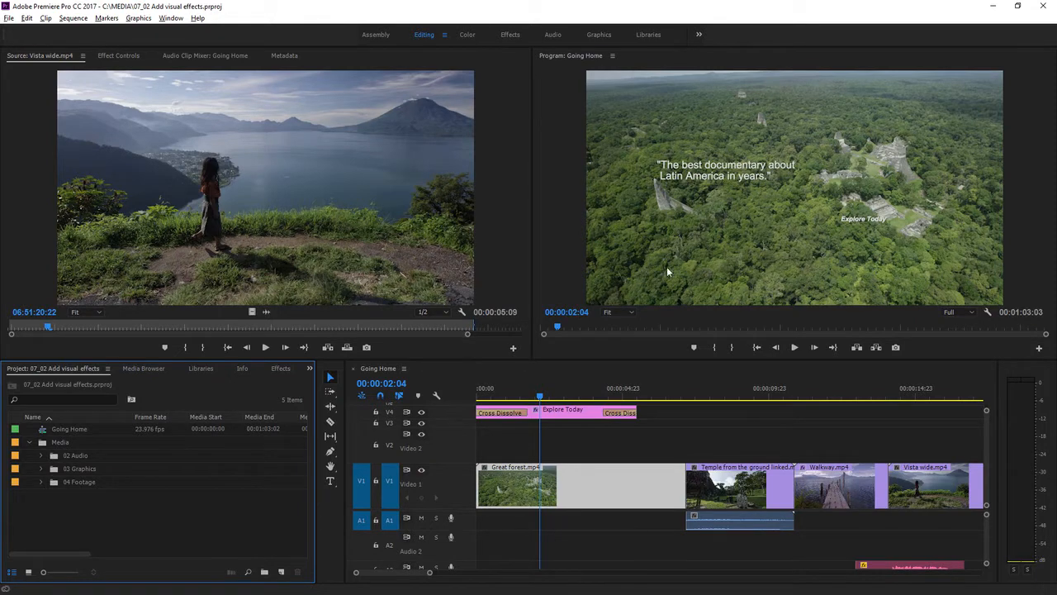
{"action": "mouse_move", "coordinate": [698, 284]}
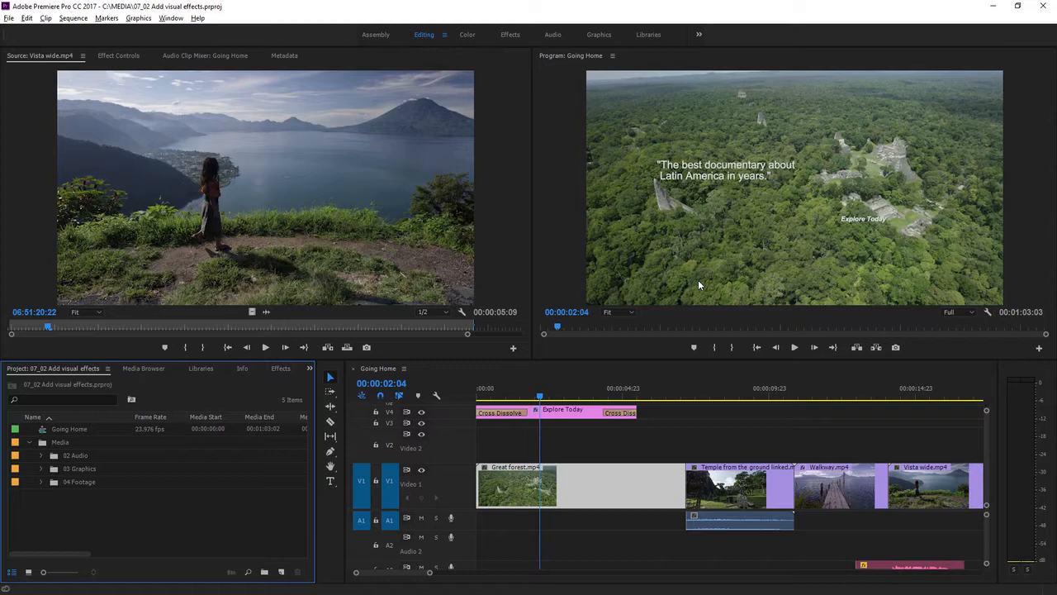
{"action": "mouse_move", "coordinate": [797, 347]}
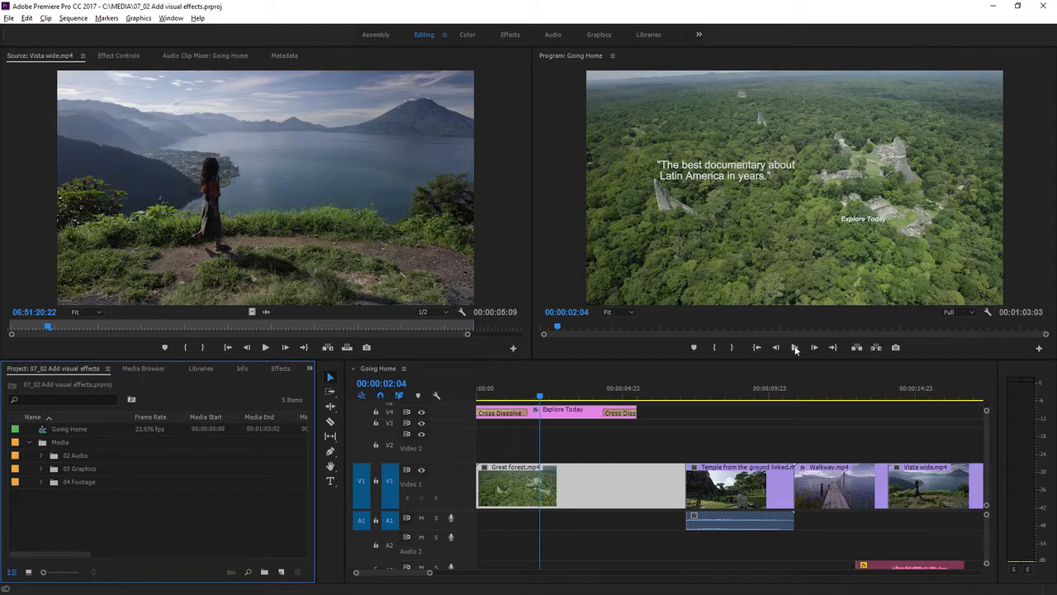
{"action": "left_click", "coordinate": [795, 346]}
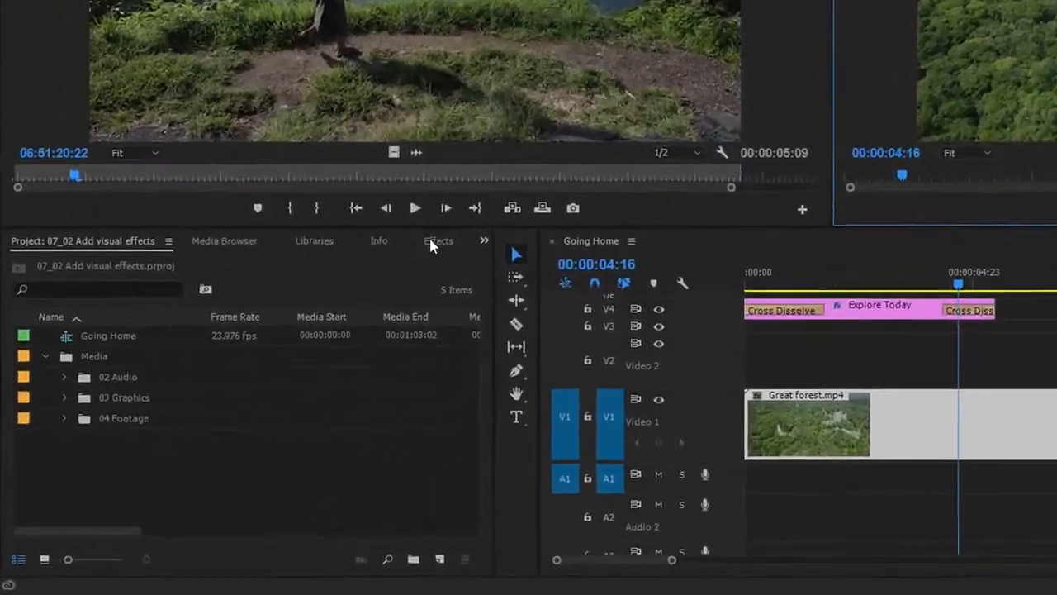
{"action": "left_click", "coordinate": [438, 241]}
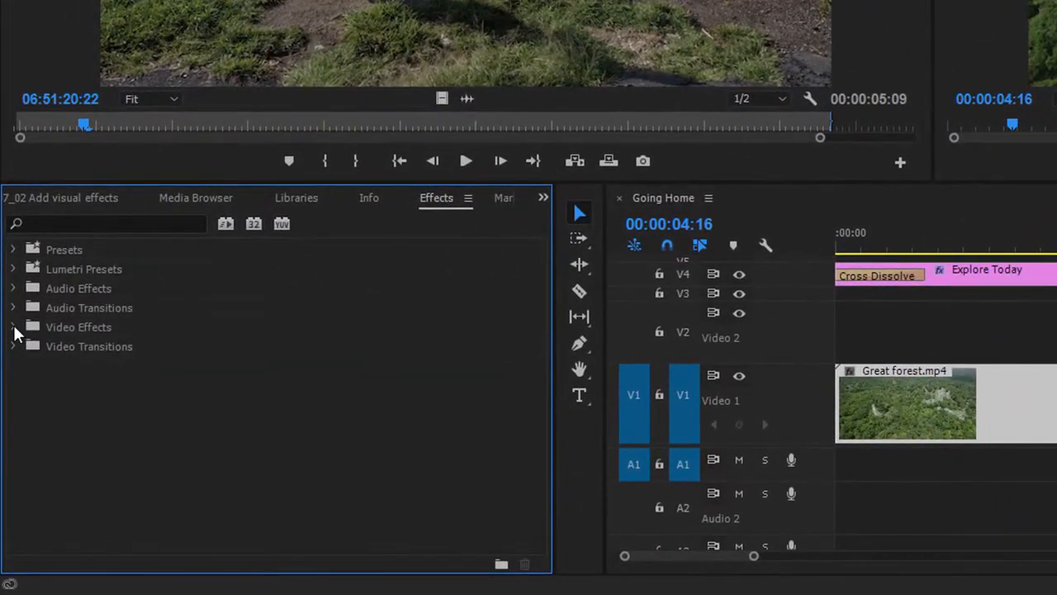
{"action": "left_click", "coordinate": [13, 327]}
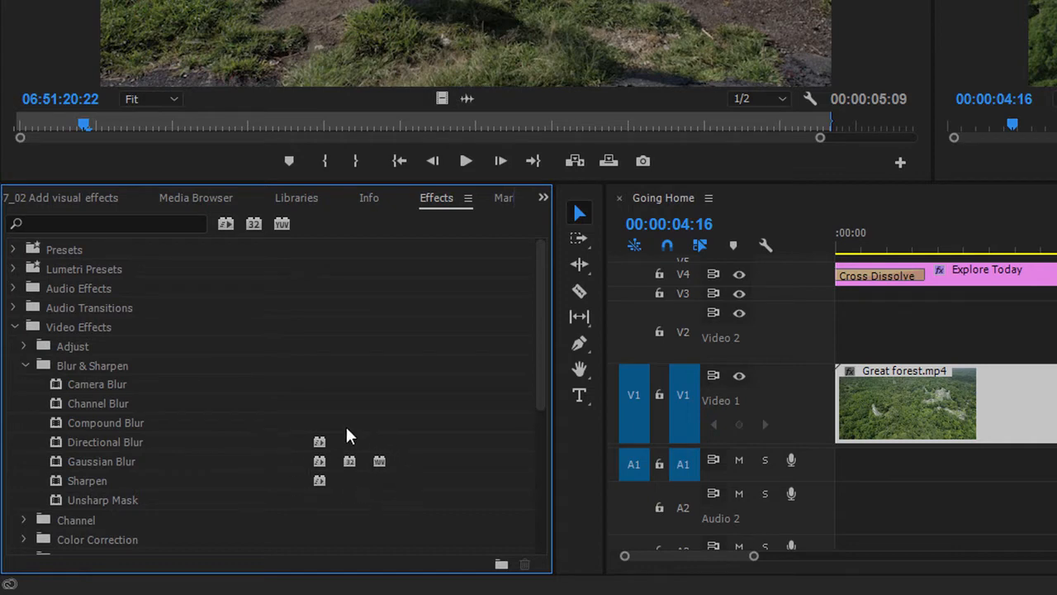
{"action": "mouse_move", "coordinate": [343, 502]}
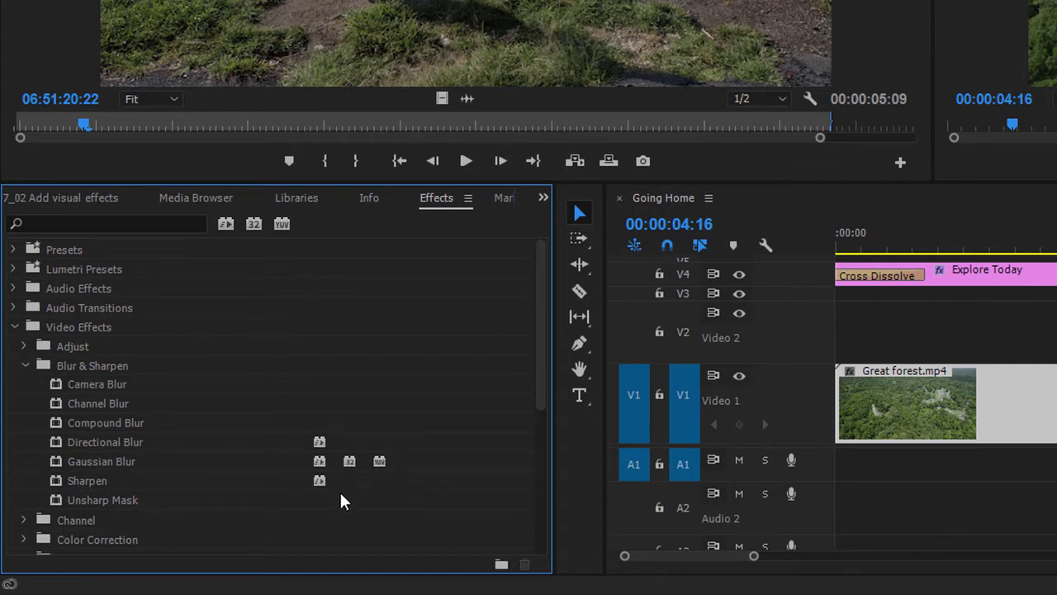
{"action": "mouse_move", "coordinate": [327, 502]}
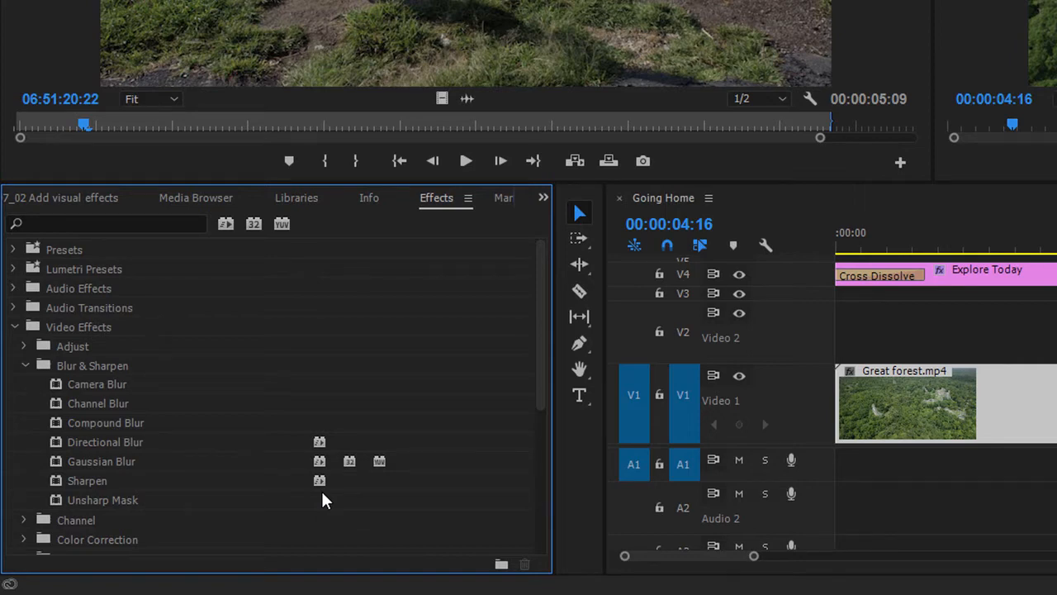
{"action": "mouse_move", "coordinate": [331, 499]}
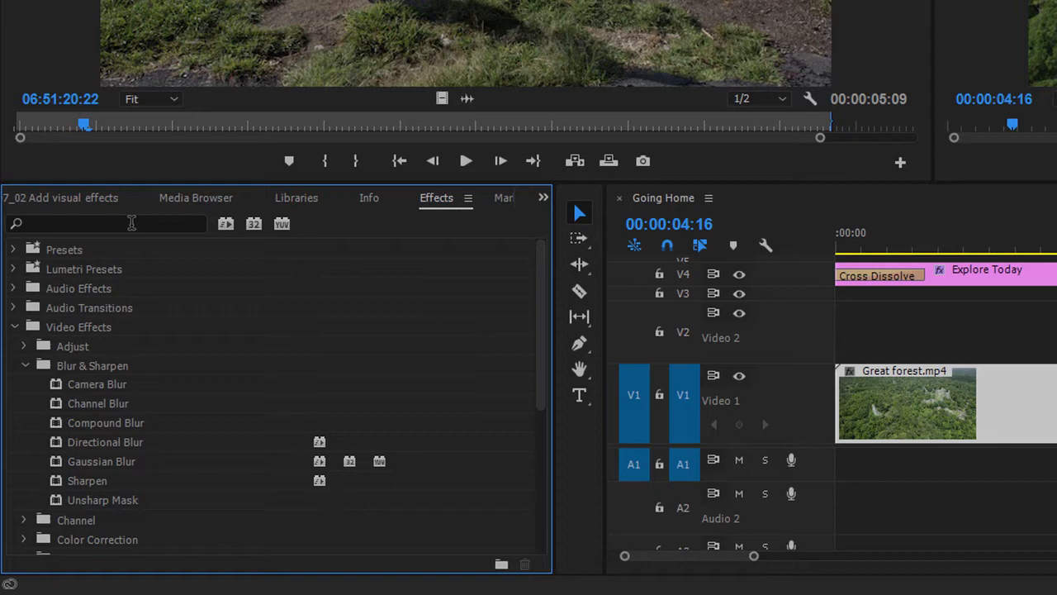
Collapse the effect folders and filter the Effects panel with a 'blur' search to reach Gaussian Blur.
{"action": "left_click", "coordinate": [105, 224]}
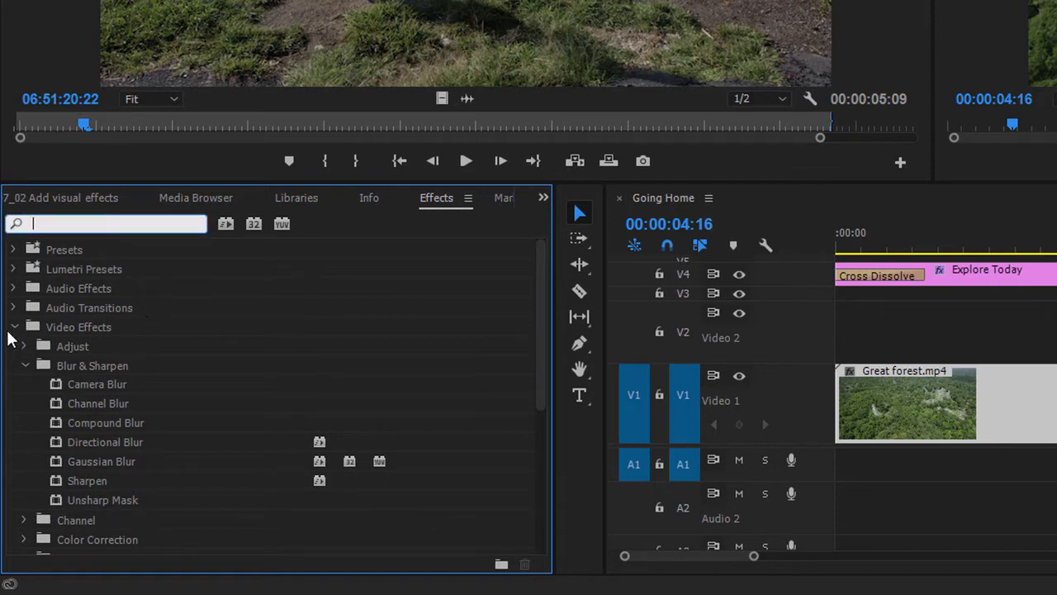
{"action": "left_click", "coordinate": [14, 327]}
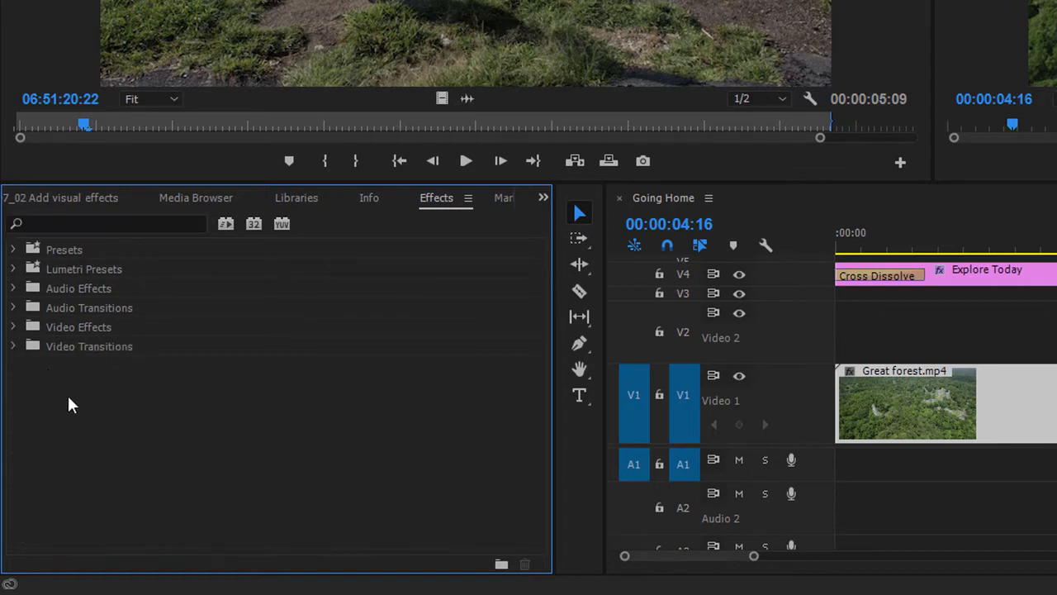
{"action": "left_click", "coordinate": [106, 225]}
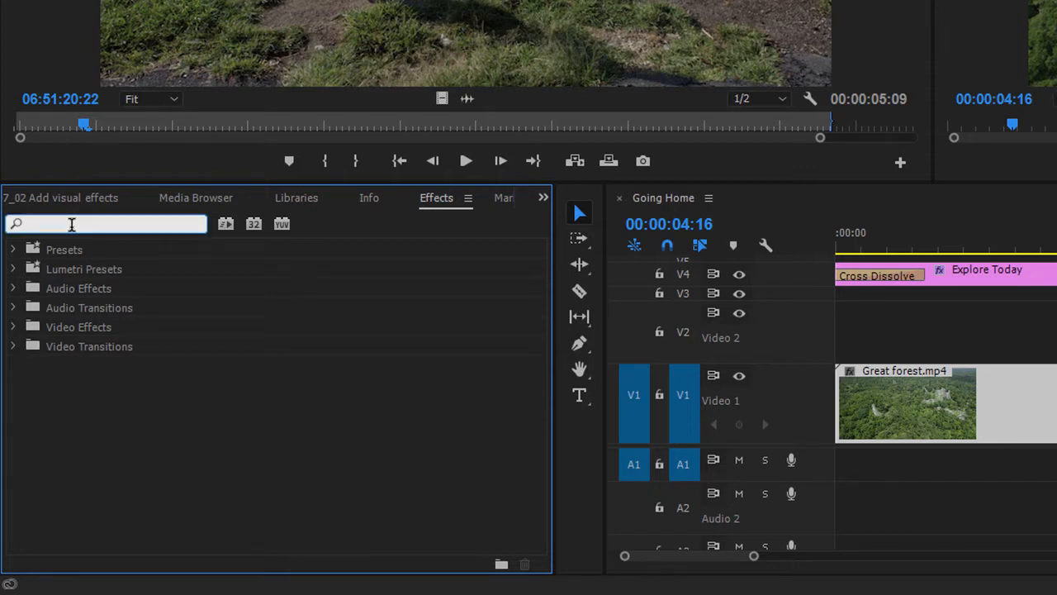
{"action": "type", "text": "blur"}
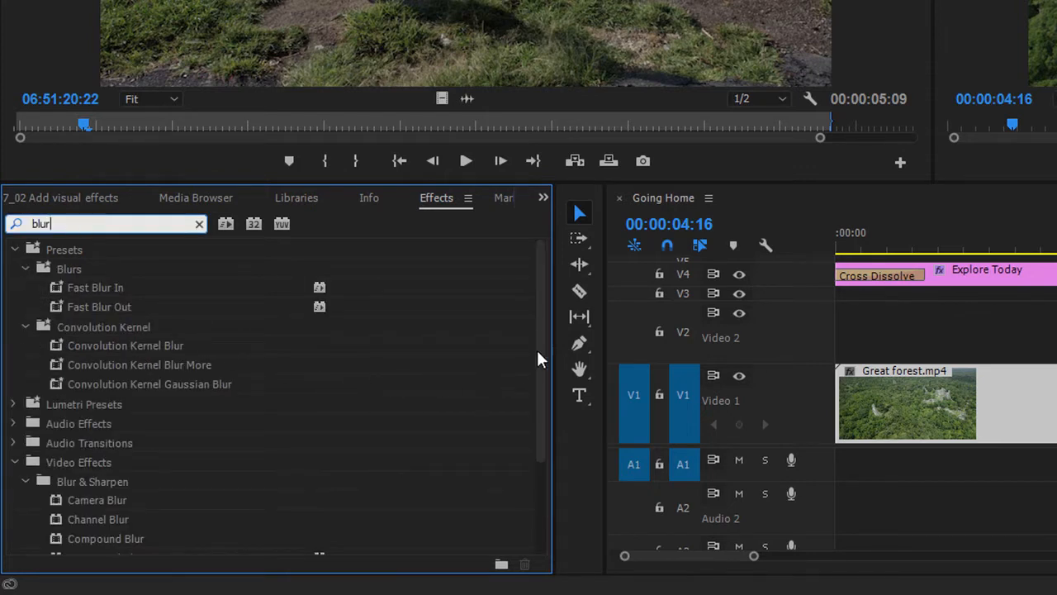
{"action": "scroll", "scroll_direction": "down", "scroll_amount": 3}
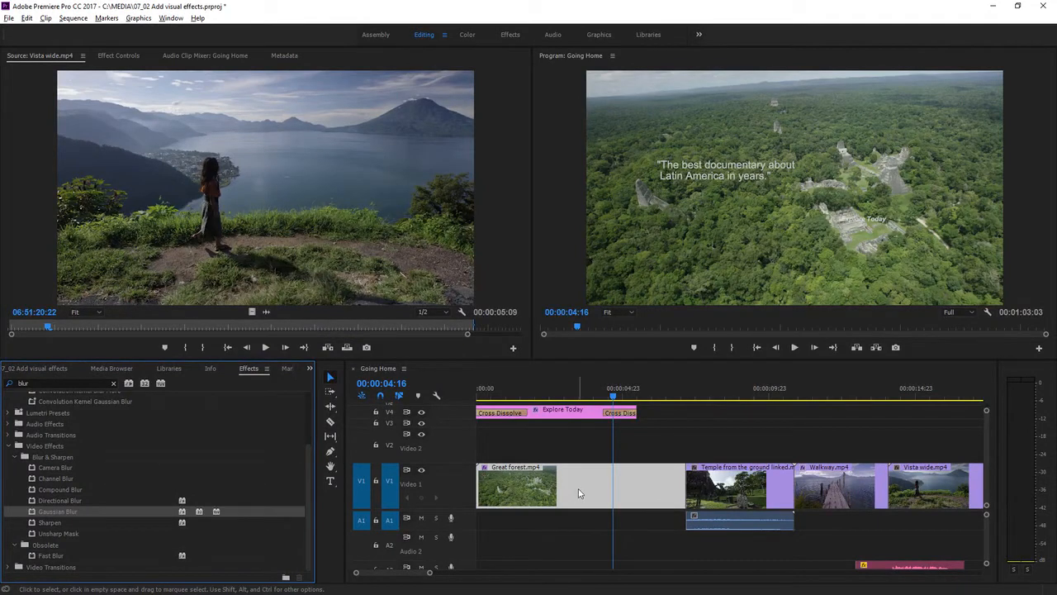
{"action": "mouse_move", "coordinate": [578, 492]}
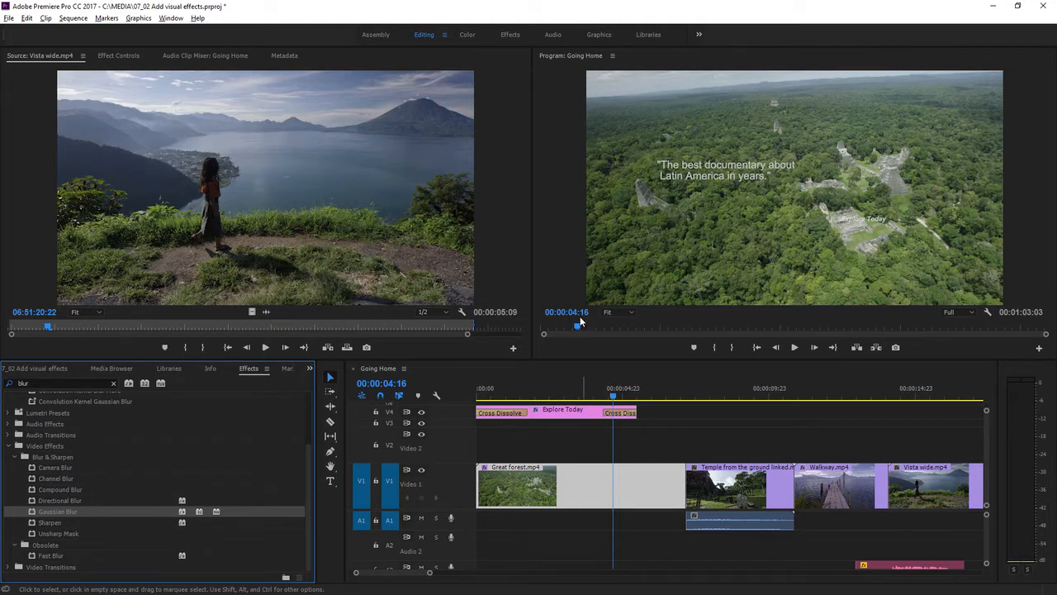
Switch to the Effects workspace showing Gaussian Blur controls for Great forest.mp4.
{"action": "left_click", "coordinate": [509, 35]}
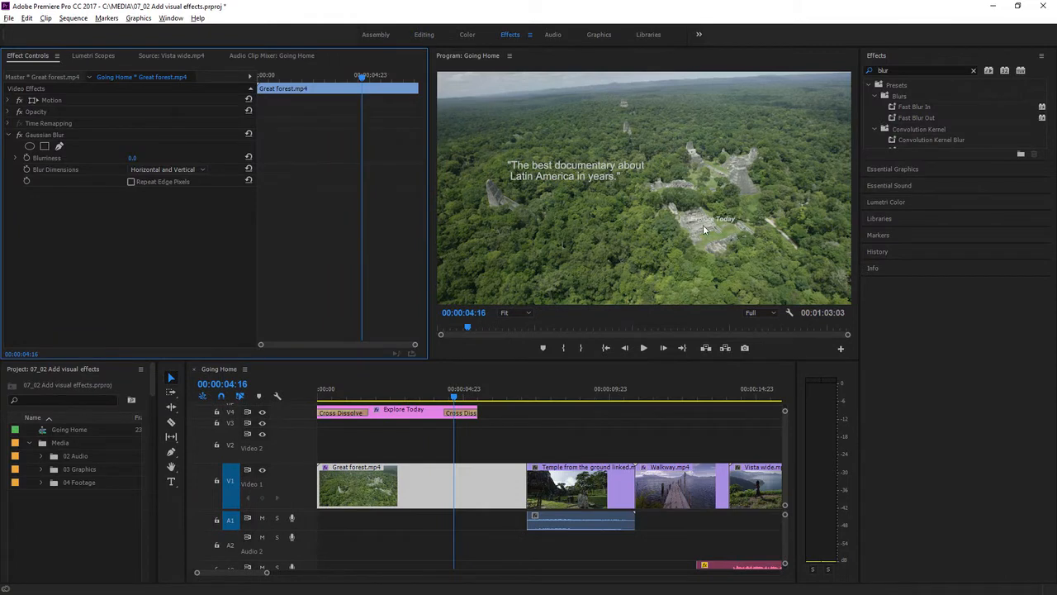
{"action": "mouse_move", "coordinate": [945, 267]}
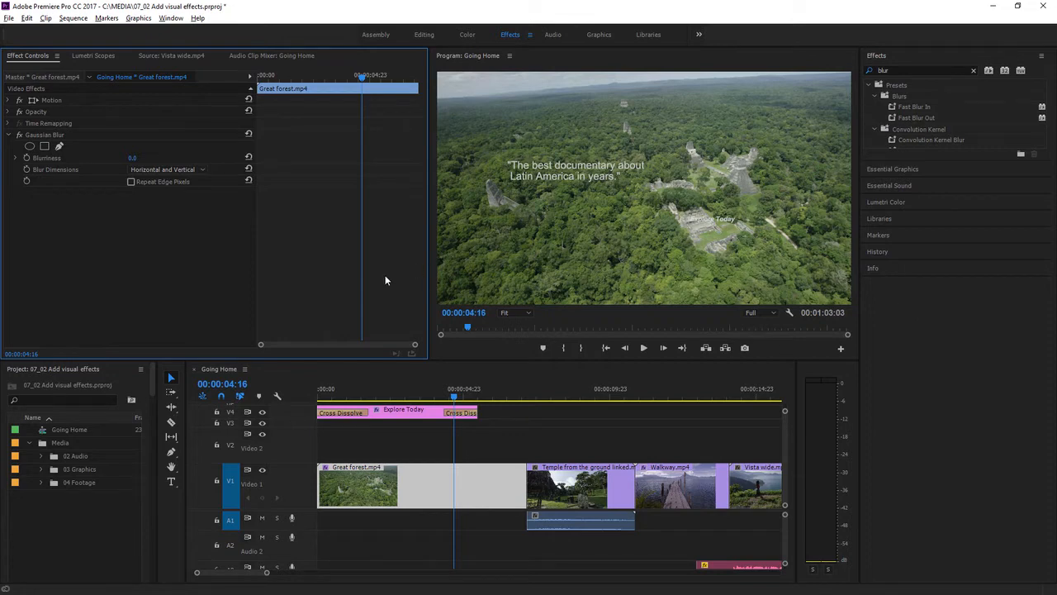
{"action": "mouse_move", "coordinate": [410, 375]}
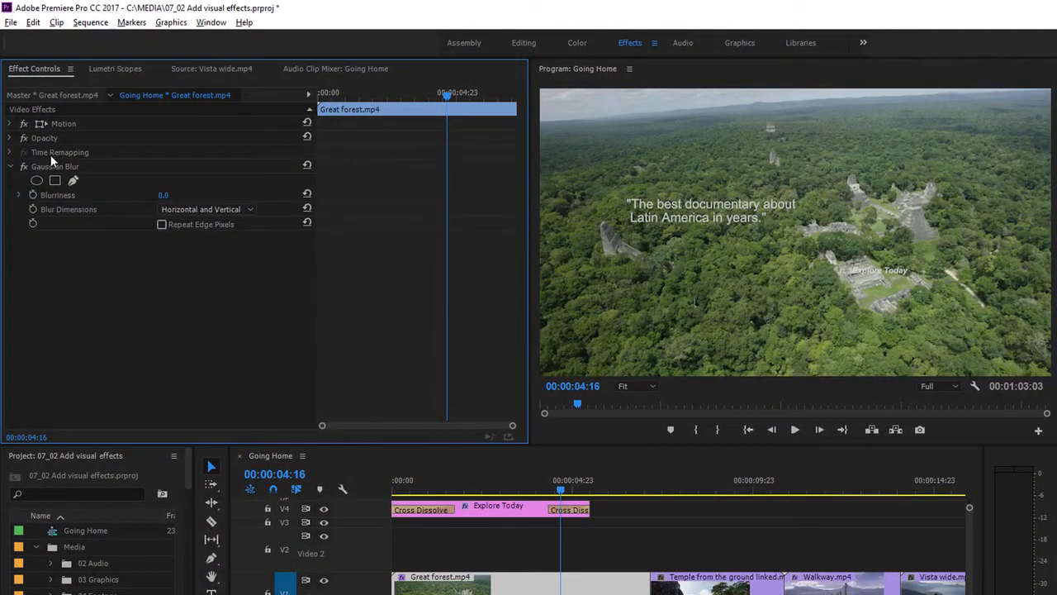
Set Gaussian Blur Blurriness to 32.0 and enable Repeat Edge Pixels on Great forest.mp4.
{"action": "left_click", "coordinate": [57, 165]}
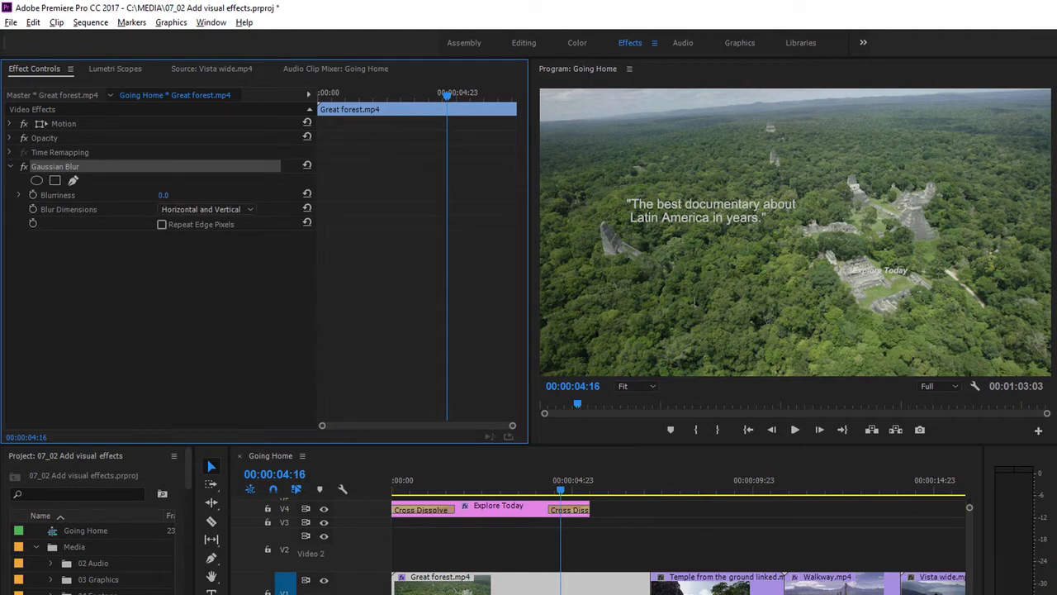
{"action": "type", "text": "32.0"}
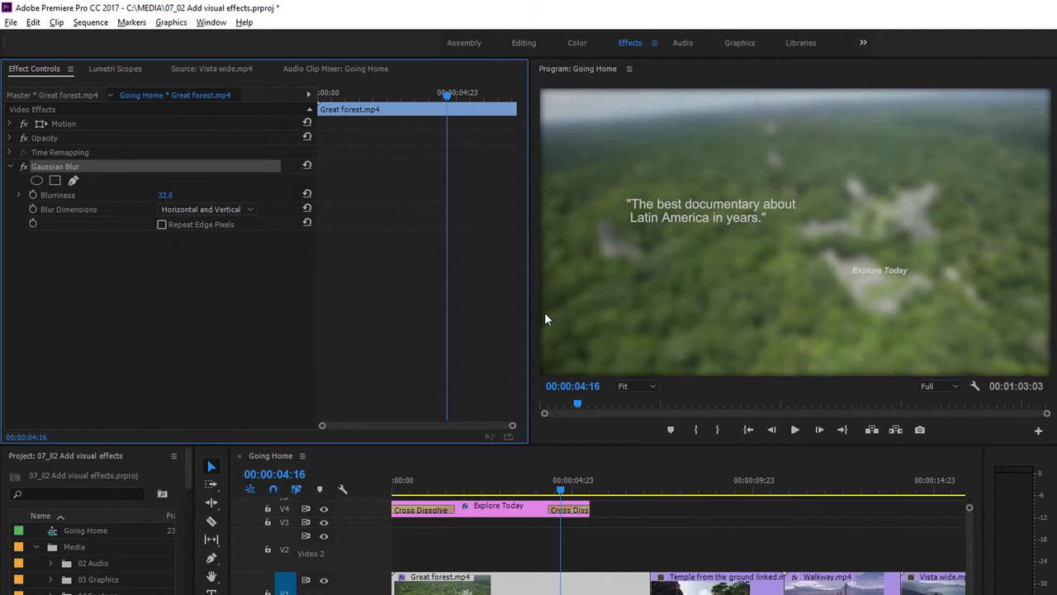
{"action": "mouse_move", "coordinate": [552, 325]}
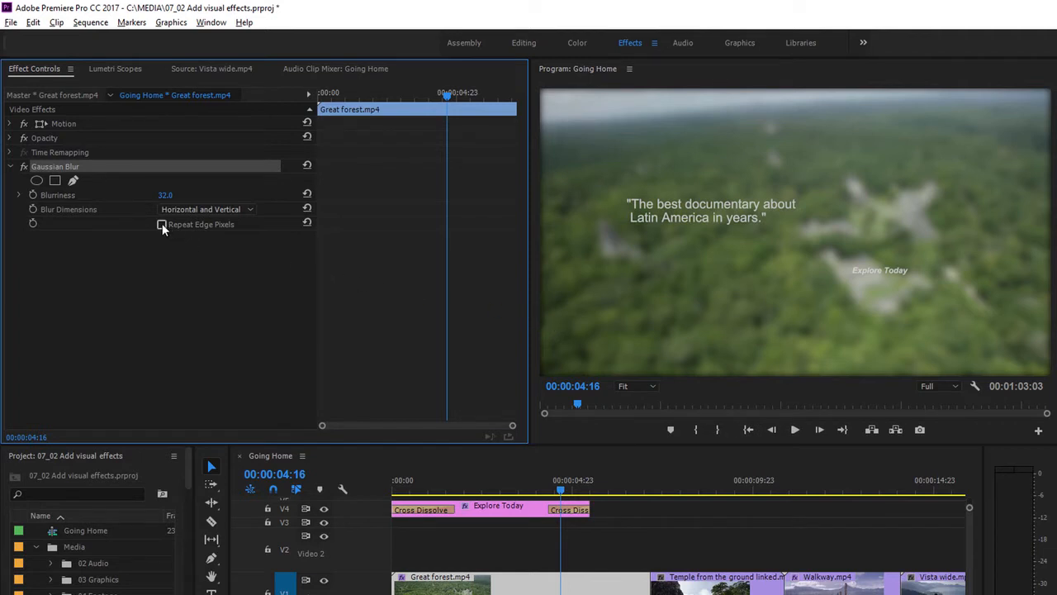
{"action": "left_click", "coordinate": [162, 224]}
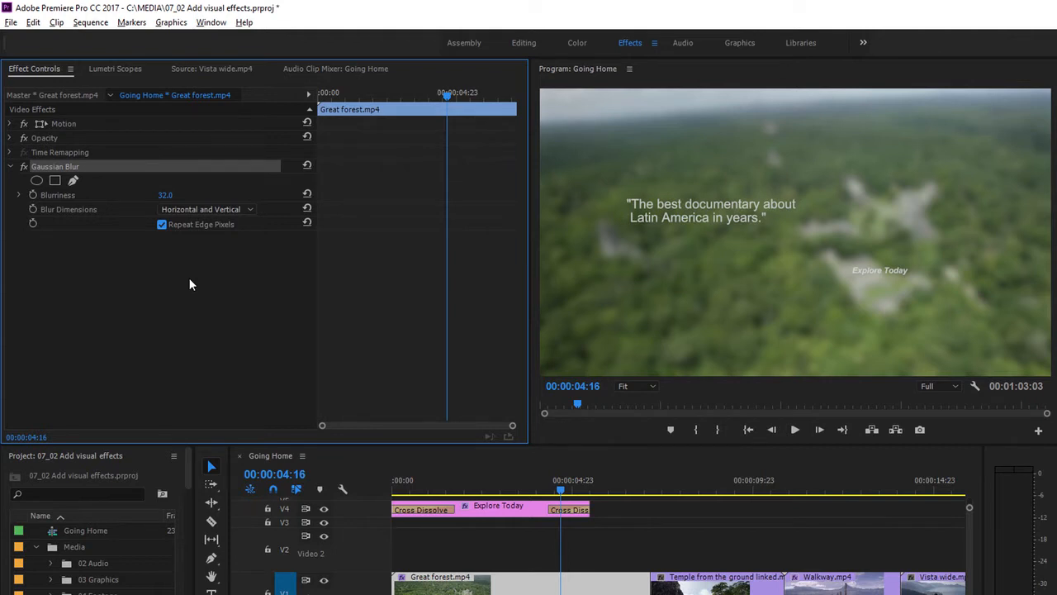
{"action": "mouse_move", "coordinate": [198, 287]}
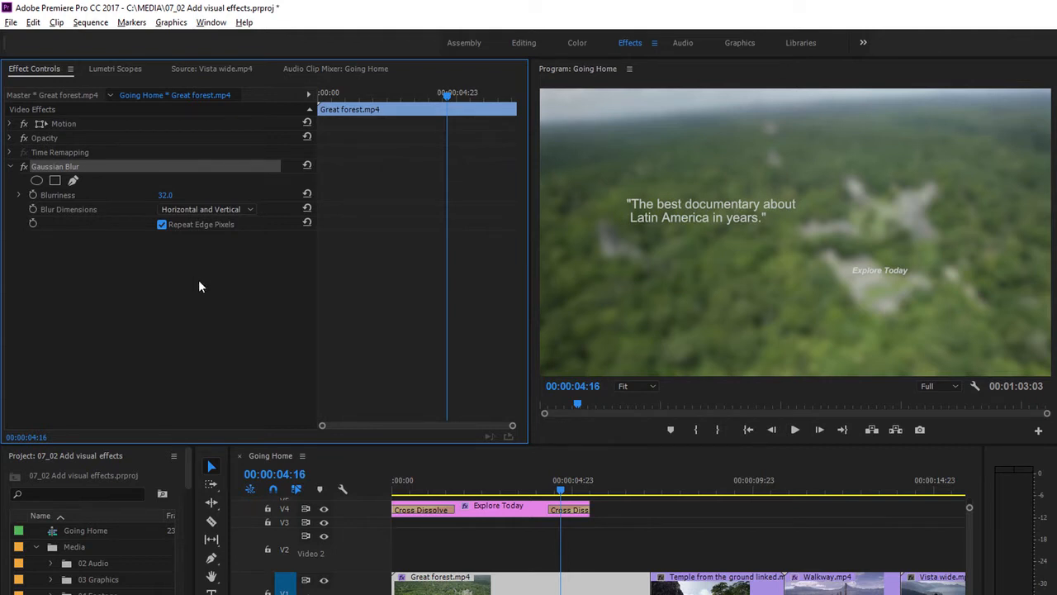
{"action": "mouse_move", "coordinate": [89, 175]}
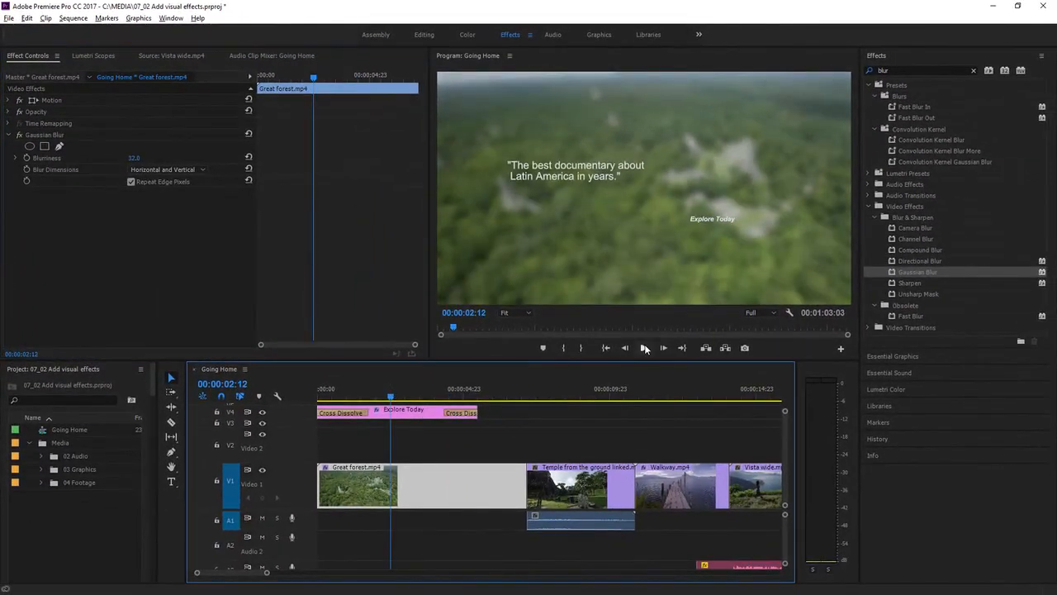
Preview the blurred forest clip, then return to the Editing workspace layout.
{"action": "left_click", "coordinate": [644, 347]}
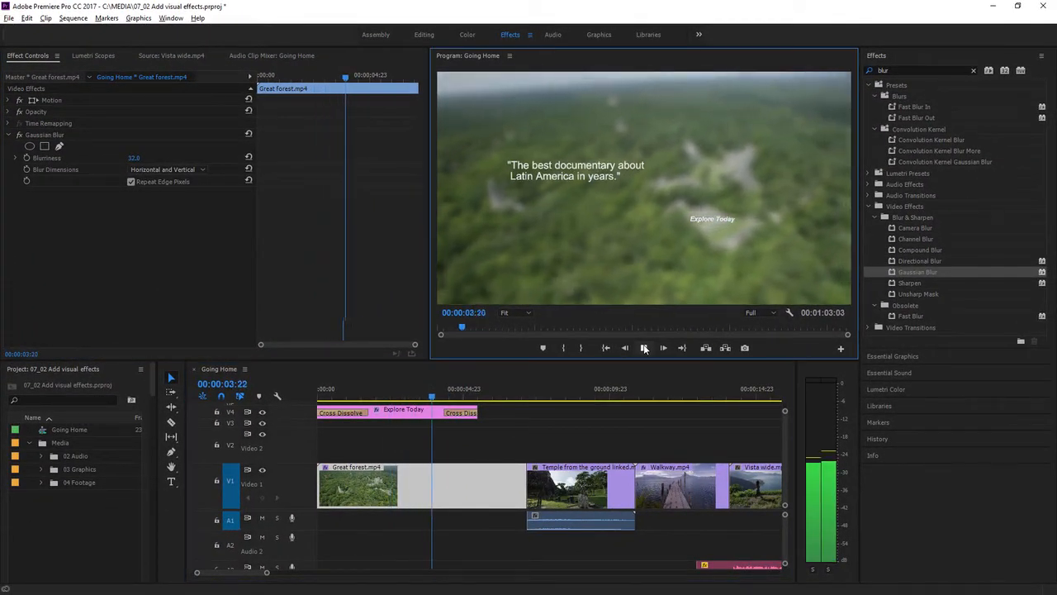
{"action": "left_click", "coordinate": [644, 347]}
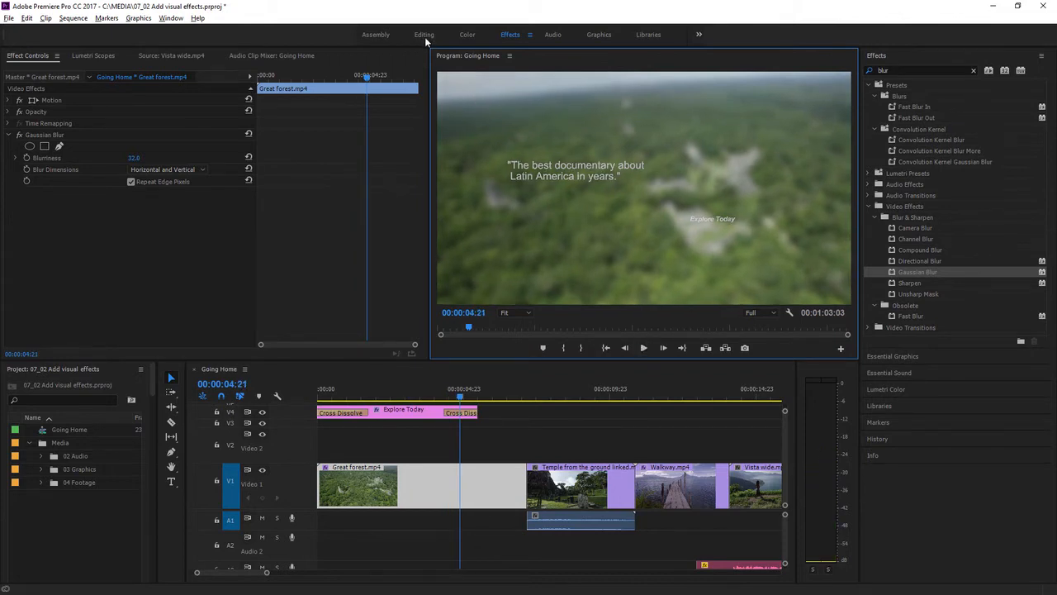
{"action": "left_click", "coordinate": [423, 33]}
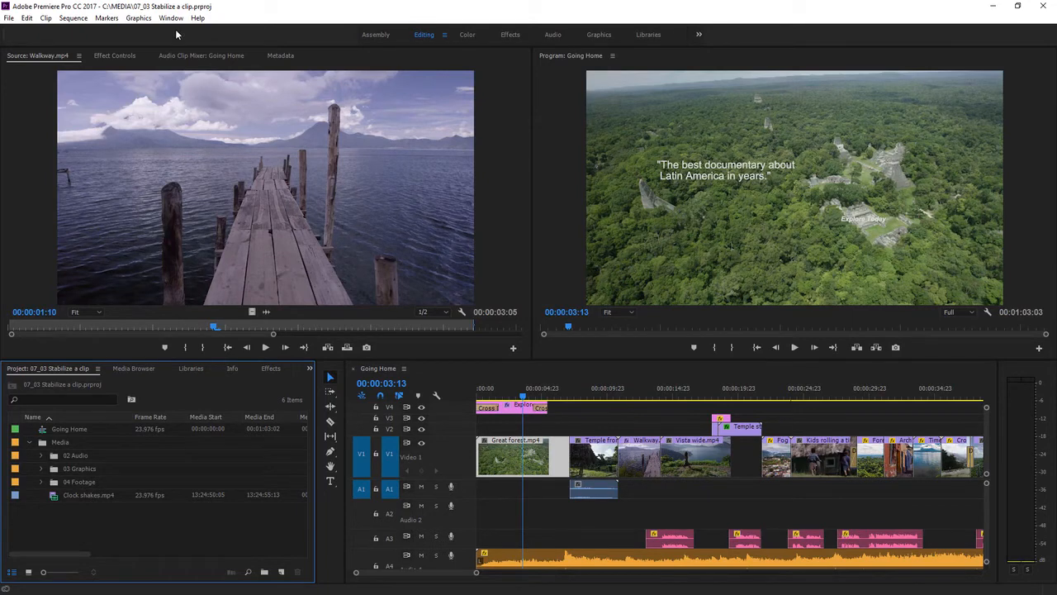
{"action": "mouse_move", "coordinate": [172, 17]}
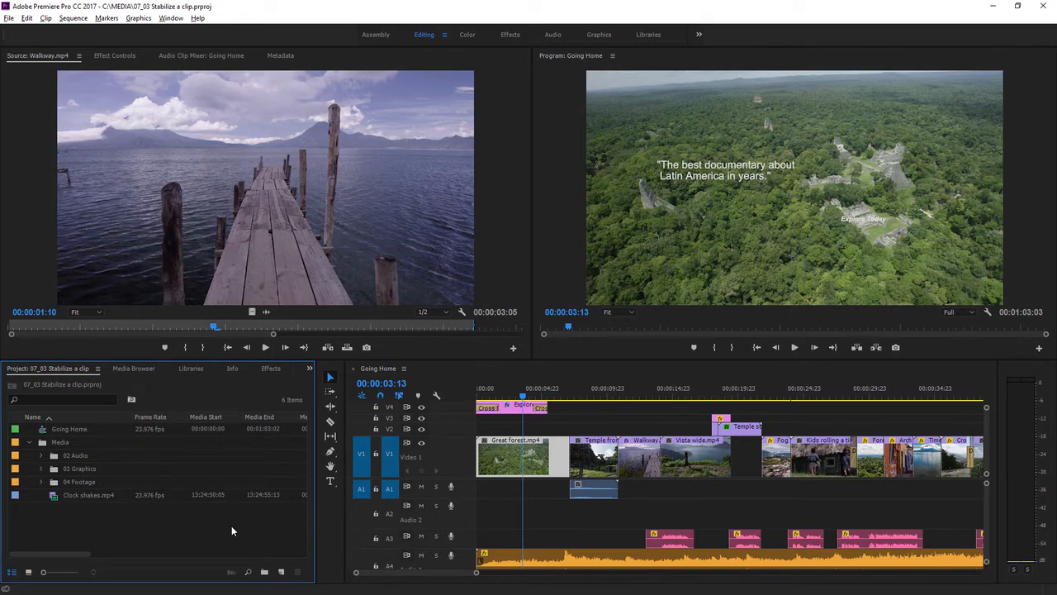
{"action": "mouse_move", "coordinate": [114, 499]}
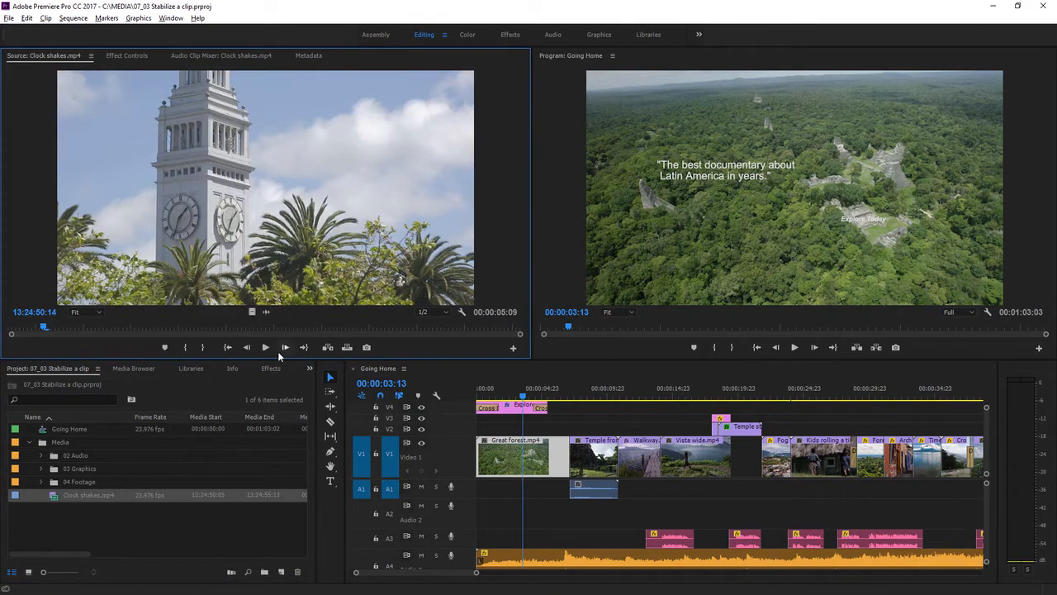
Preview Clock shakes.mp4 and park the playhead on it in the Going Home timeline.
{"action": "left_click", "coordinate": [264, 346]}
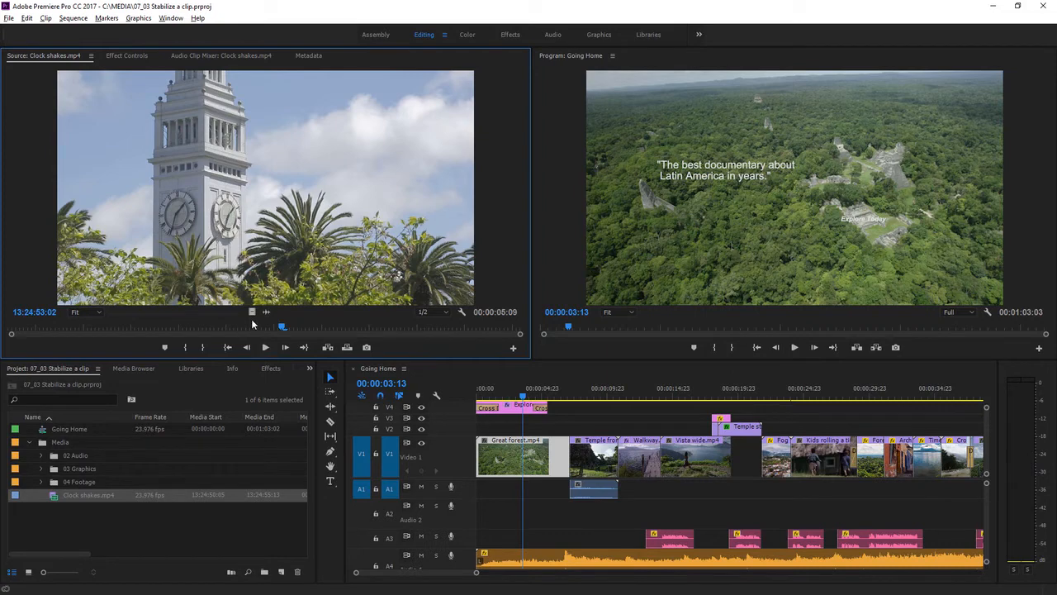
{"action": "mouse_move", "coordinate": [255, 322]}
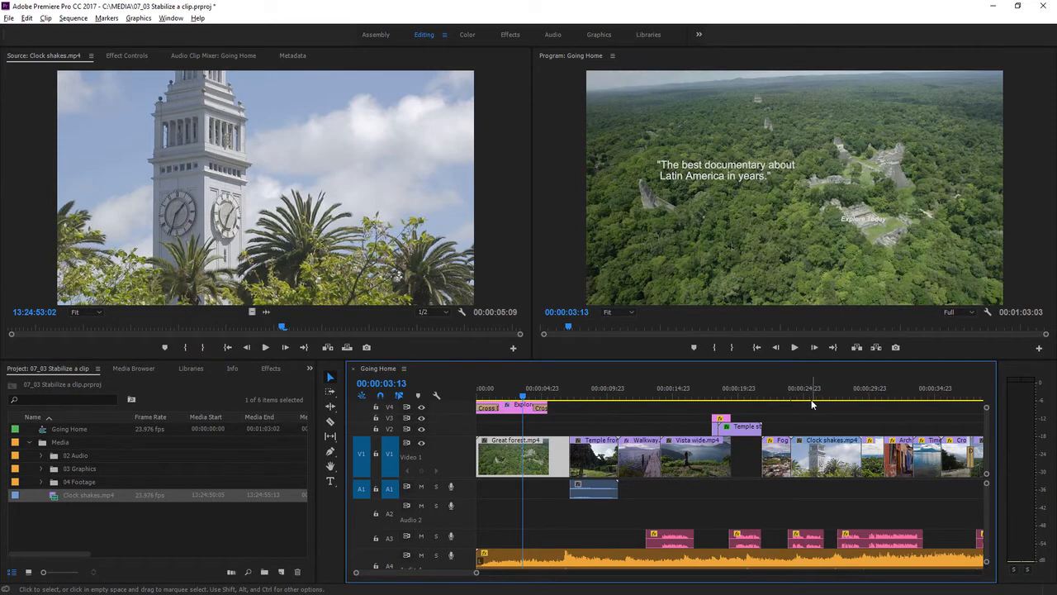
{"action": "left_click", "coordinate": [801, 386]}
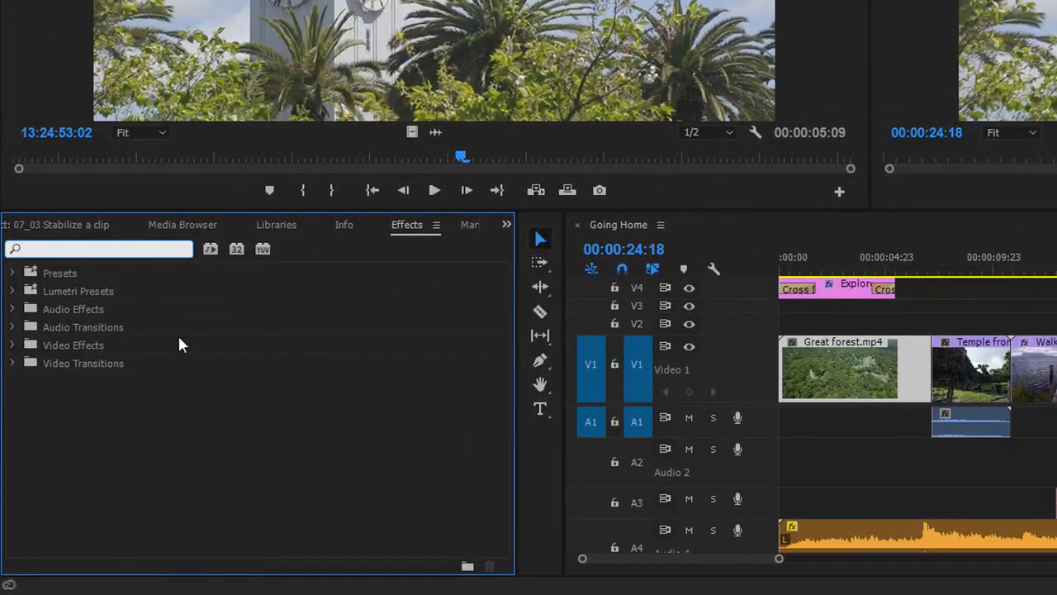
Find Warp Stabilizer via 'warp', play the stabilized clip and set its result to No Motion.
{"action": "type", "text": "warp"}
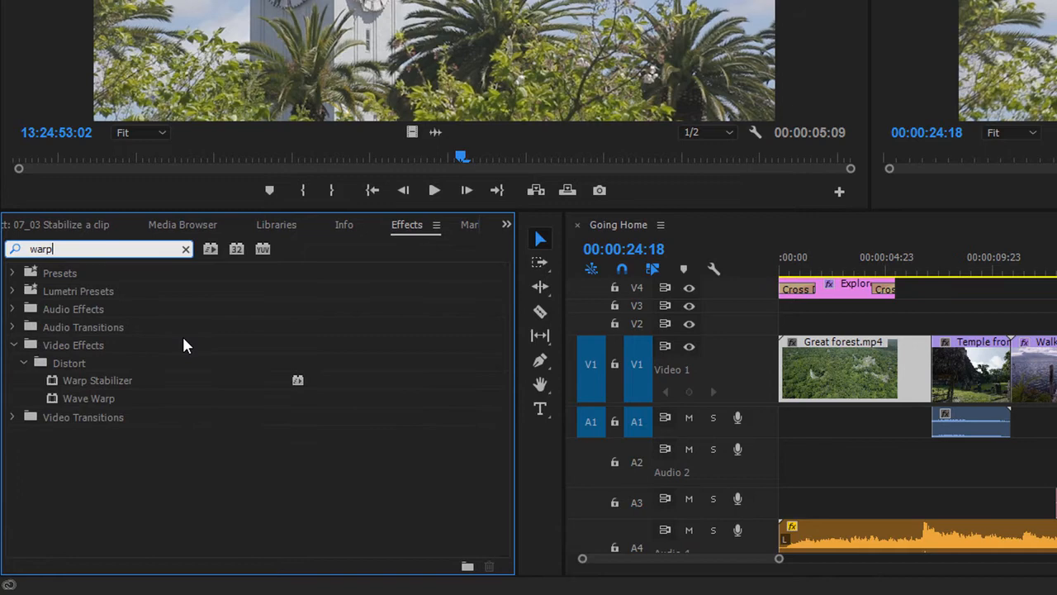
{"action": "mouse_move", "coordinate": [53, 388]}
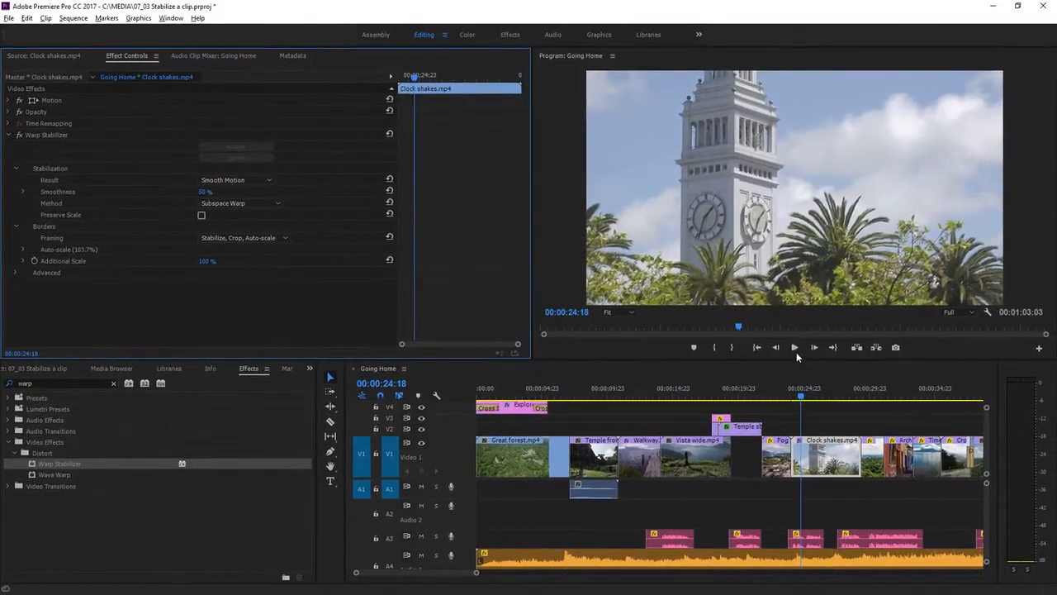
{"action": "left_click", "coordinate": [793, 346]}
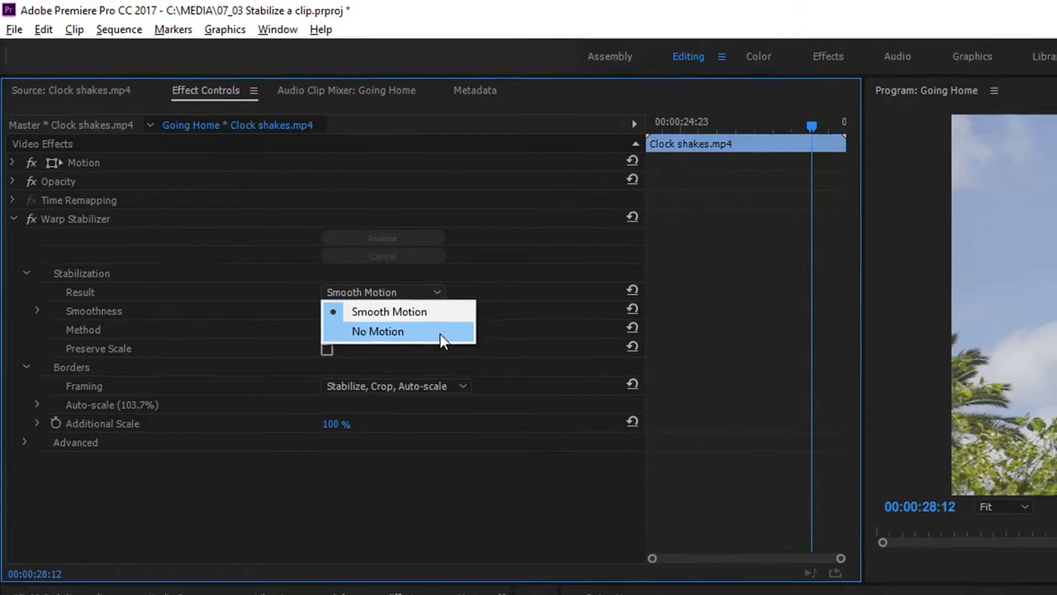
{"action": "left_click", "coordinate": [377, 330]}
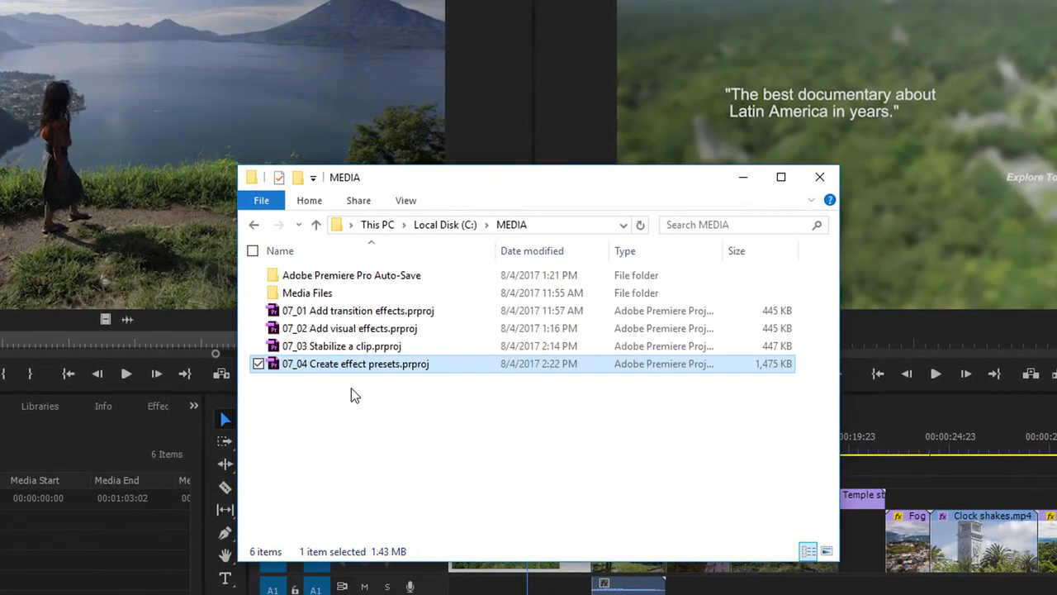
Open 07_04 Create effect presets.prproj from the MEDIA folder.
{"action": "double_click", "coordinate": [355, 363]}
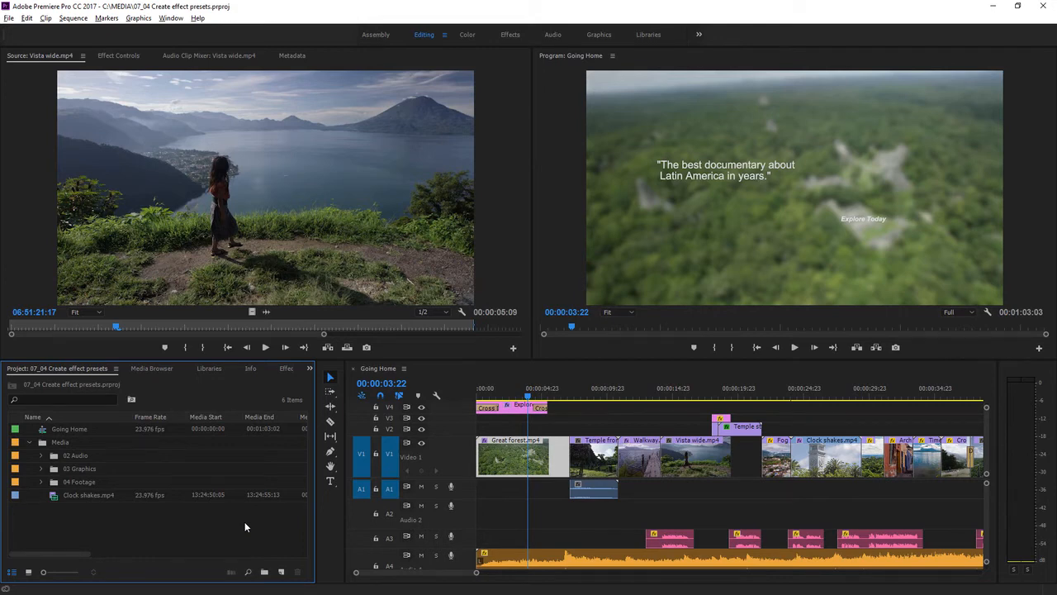
{"action": "mouse_move", "coordinate": [305, 574]}
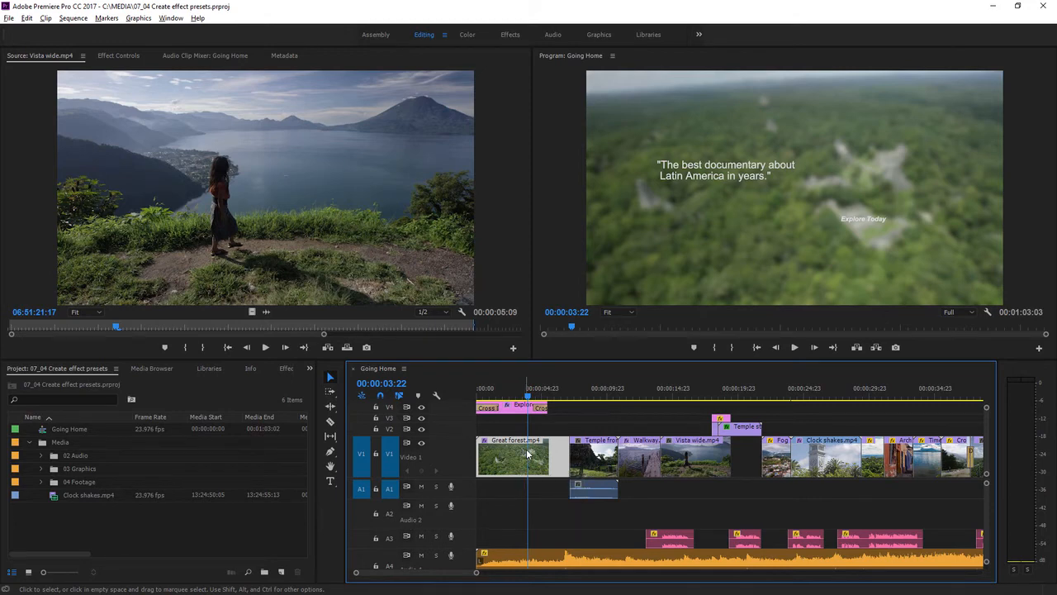
{"action": "mouse_move", "coordinate": [700, 193]}
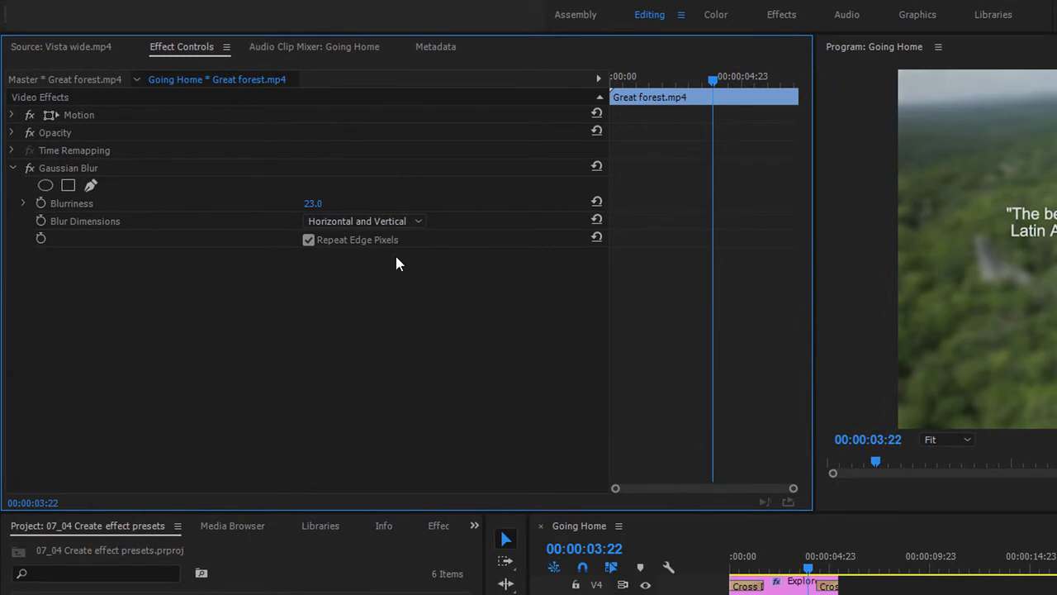
{"action": "mouse_move", "coordinate": [373, 304]}
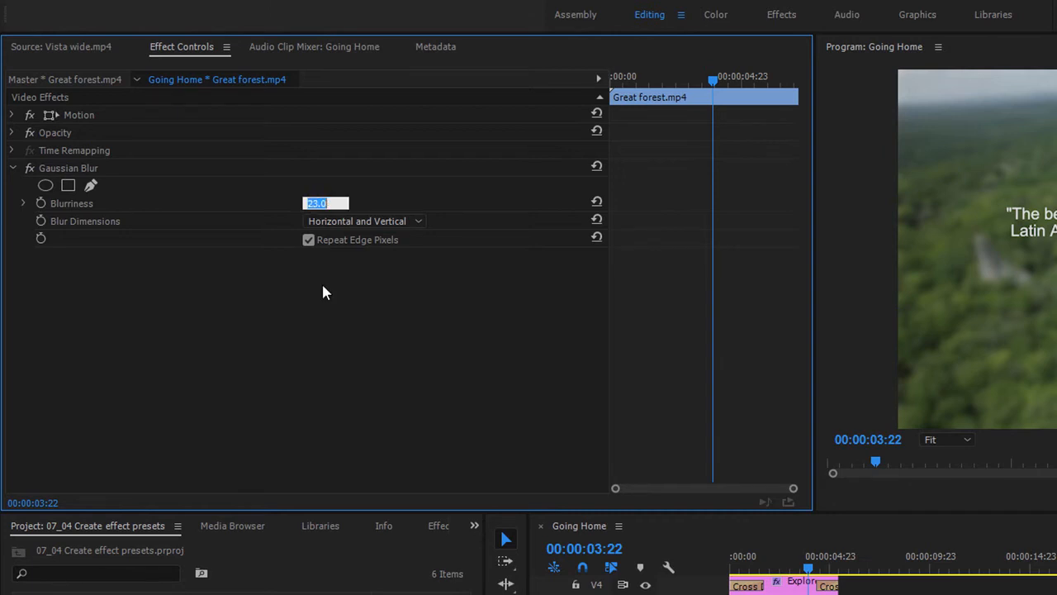
Raise the Great forest clip's Gaussian Blur Blurriness from 23.0 to 40.0.
{"action": "type", "text": "40.0"}
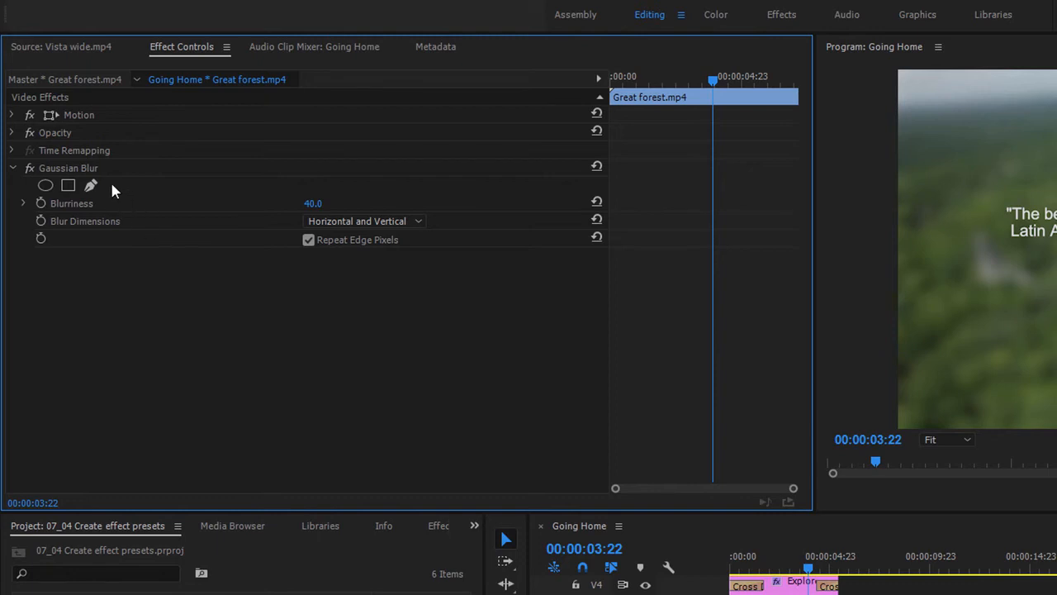
Save the Gaussian Blur settings as an effect preset named 'First Blur'.
{"action": "right_click", "coordinate": [69, 169]}
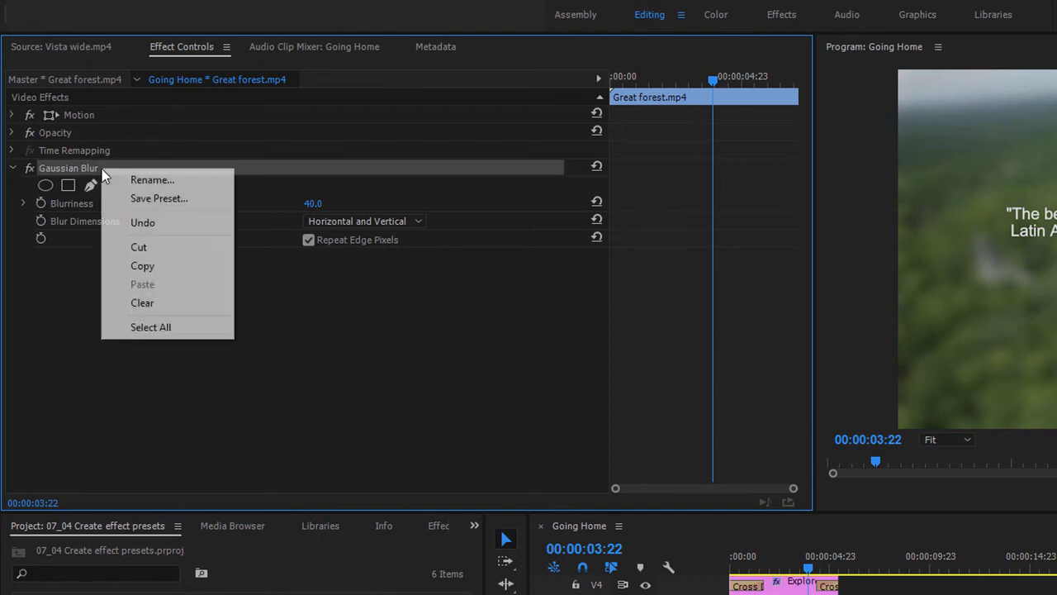
{"action": "mouse_move", "coordinate": [159, 198]}
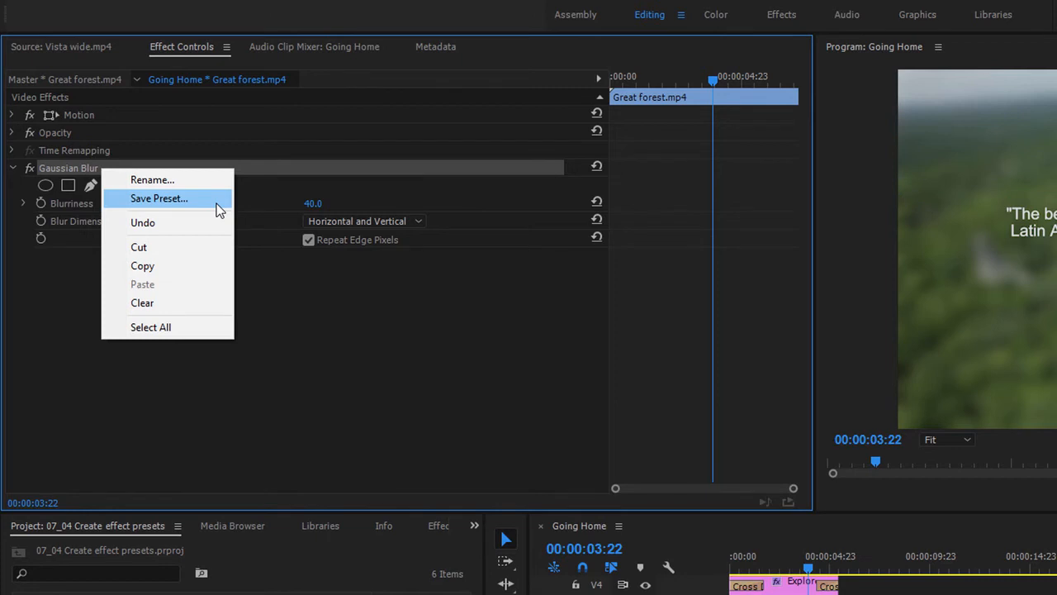
{"action": "left_click", "coordinate": [159, 198]}
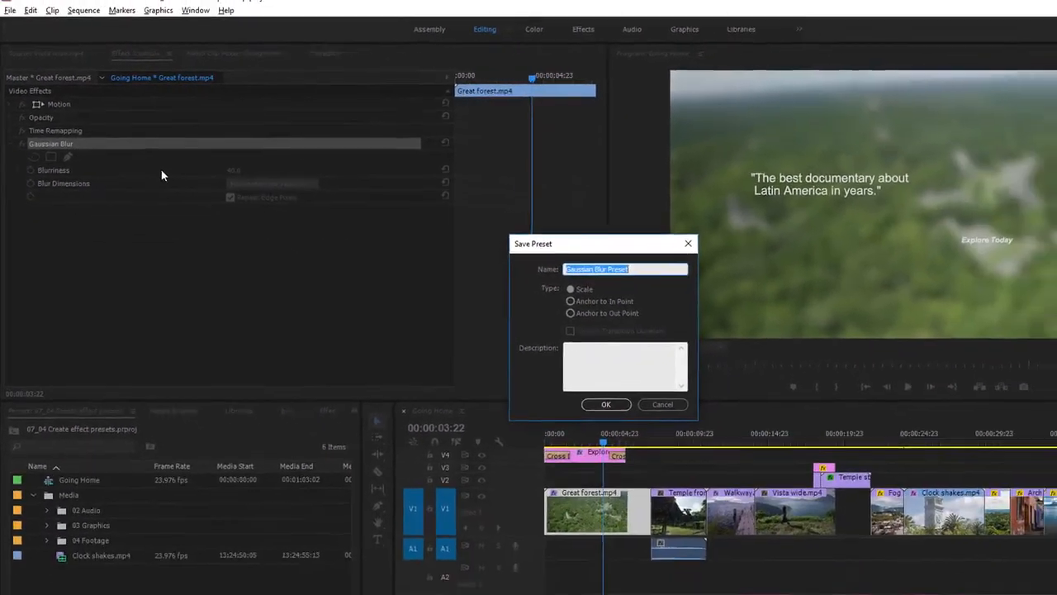
{"action": "type", "text": "First Blur"}
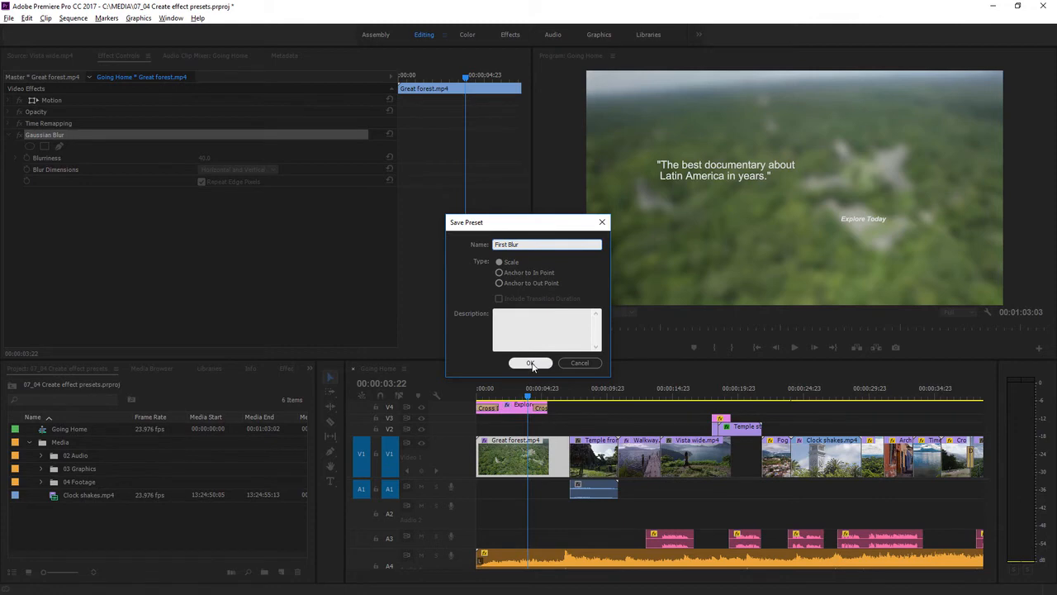
{"action": "left_click", "coordinate": [530, 363]}
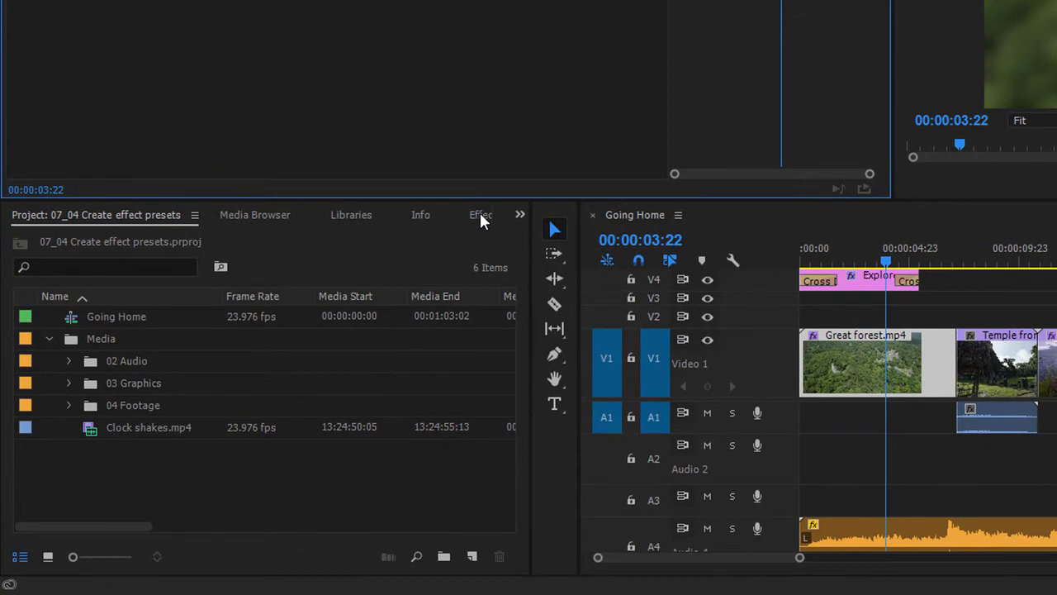
Apply the First Blur preset from the Effects Presets folder to the Great vista clip.
{"action": "left_click", "coordinate": [482, 215]}
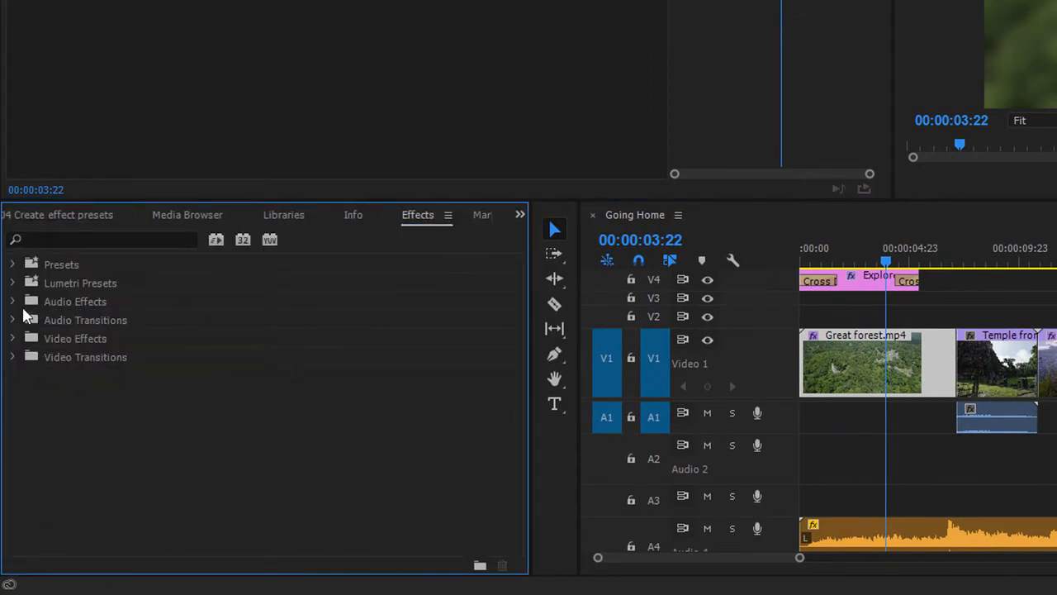
{"action": "left_click", "coordinate": [13, 264]}
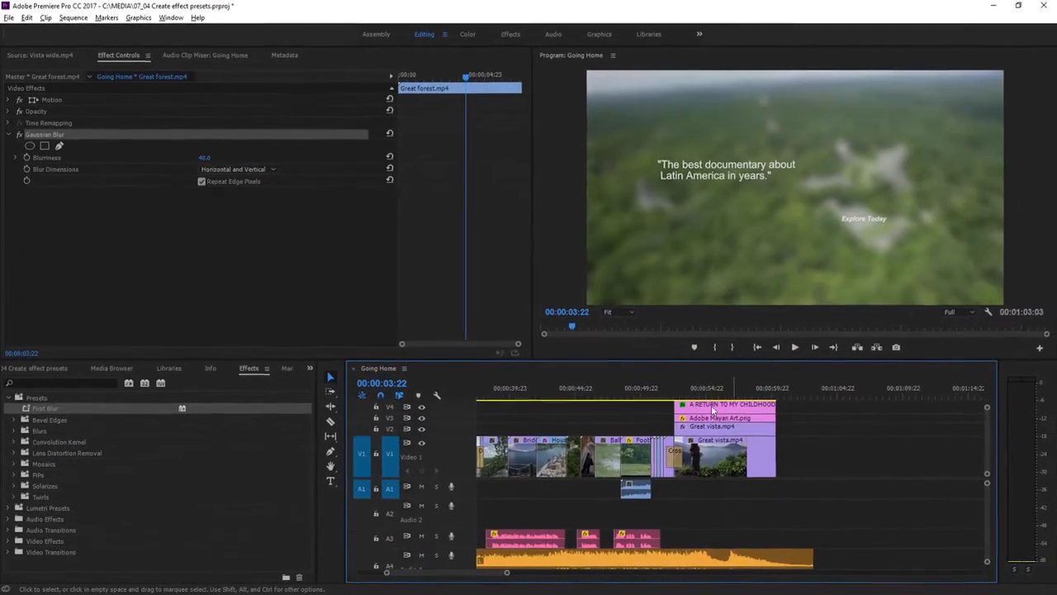
{"action": "left_click", "coordinate": [705, 386]}
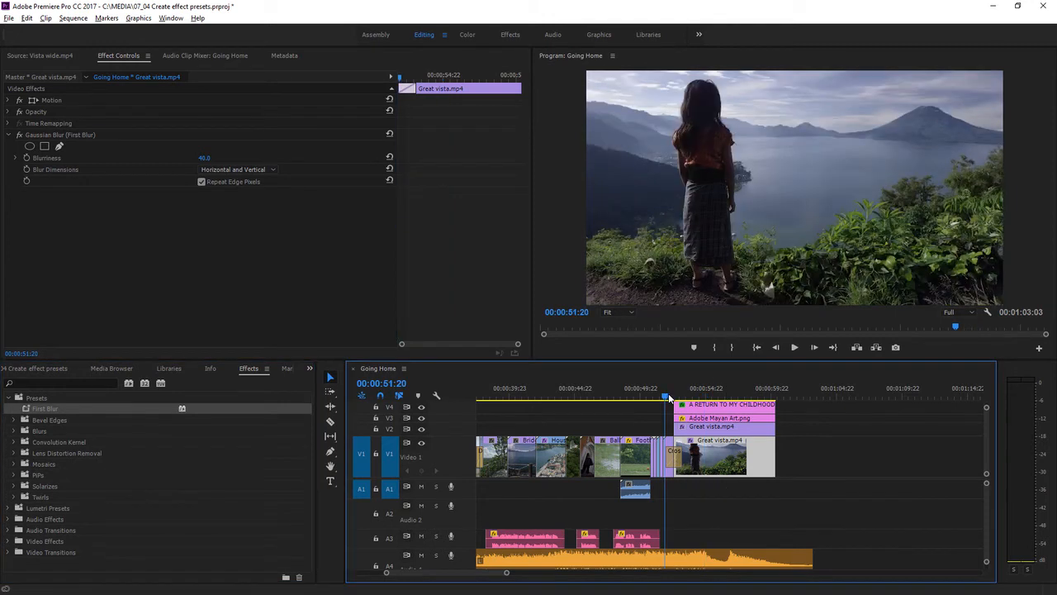
Play the Great vista shot to check it appears blurred at Blurriness 40.
{"action": "left_click", "coordinate": [793, 347]}
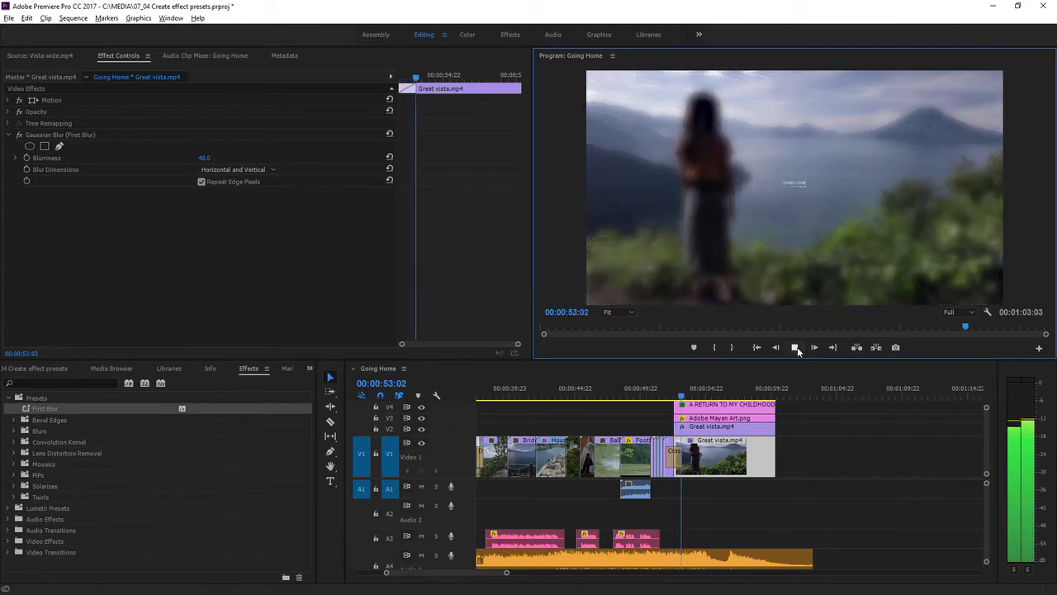
{"action": "left_click", "coordinate": [795, 346]}
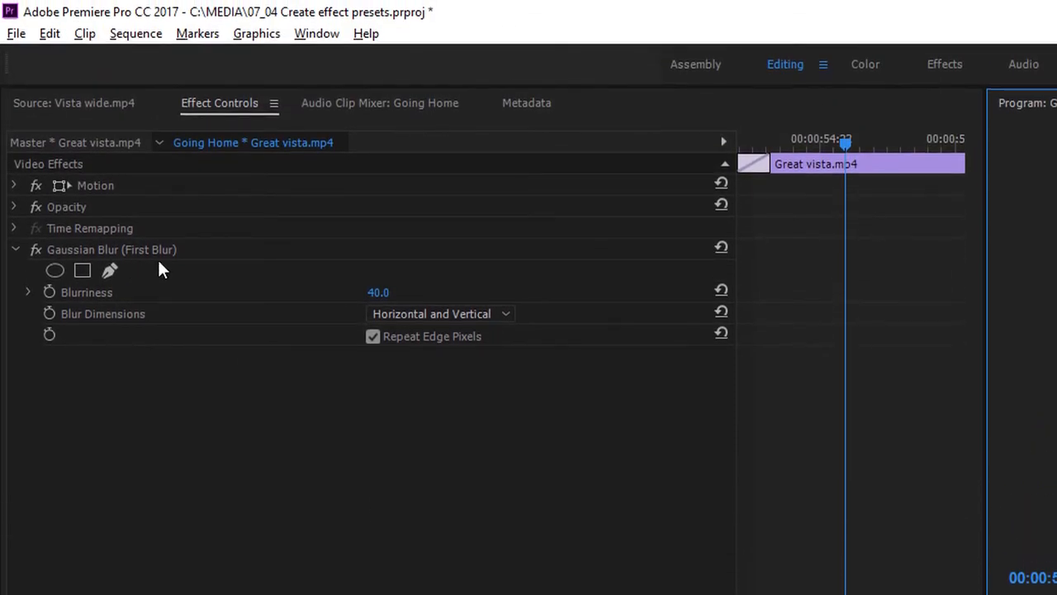
{"action": "mouse_move", "coordinate": [169, 268]}
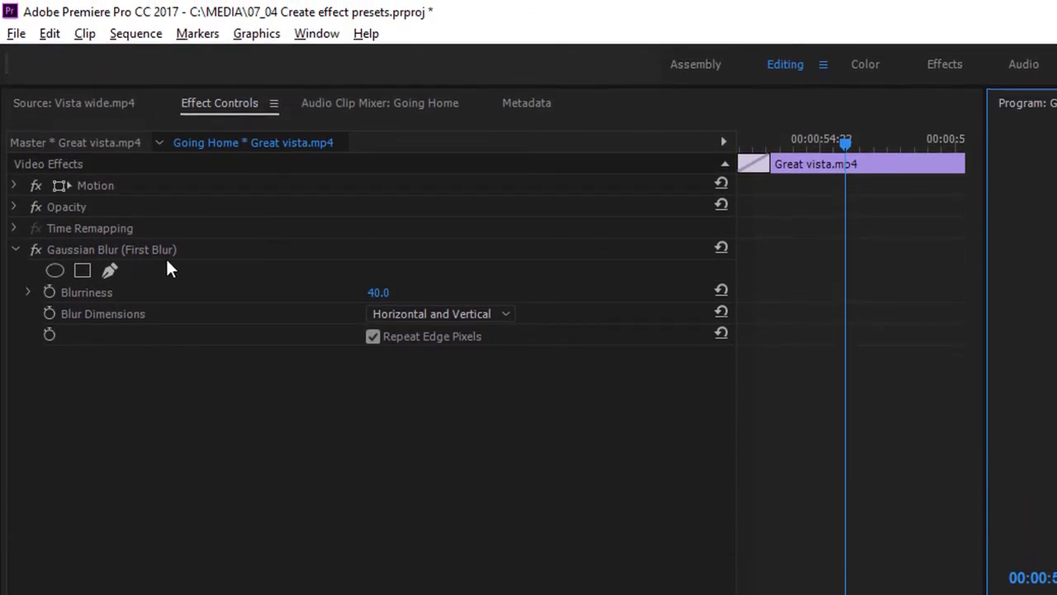
{"action": "mouse_move", "coordinate": [136, 256]}
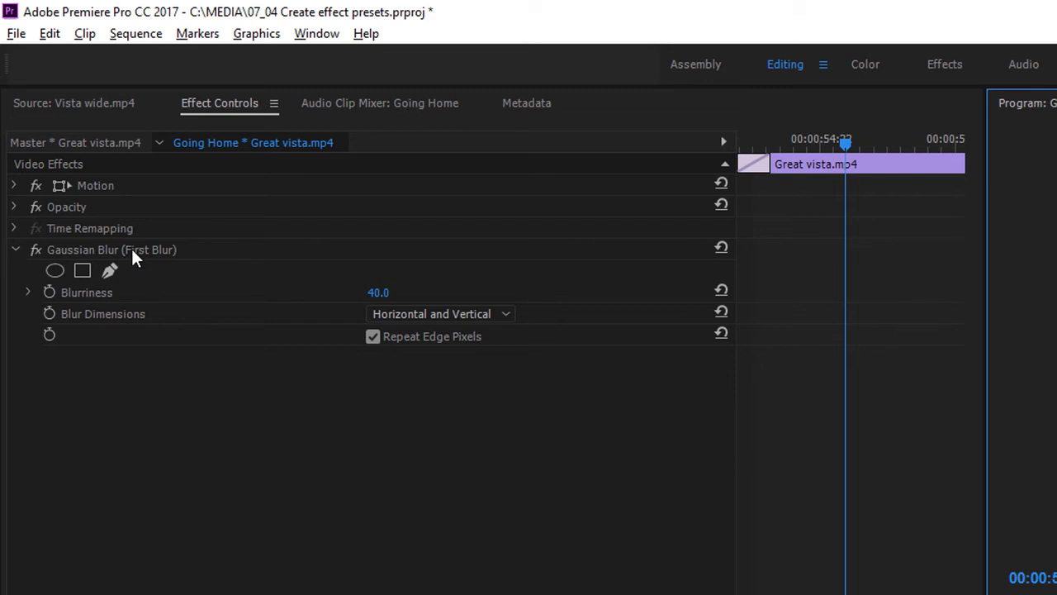
{"action": "mouse_move", "coordinate": [337, 472]}
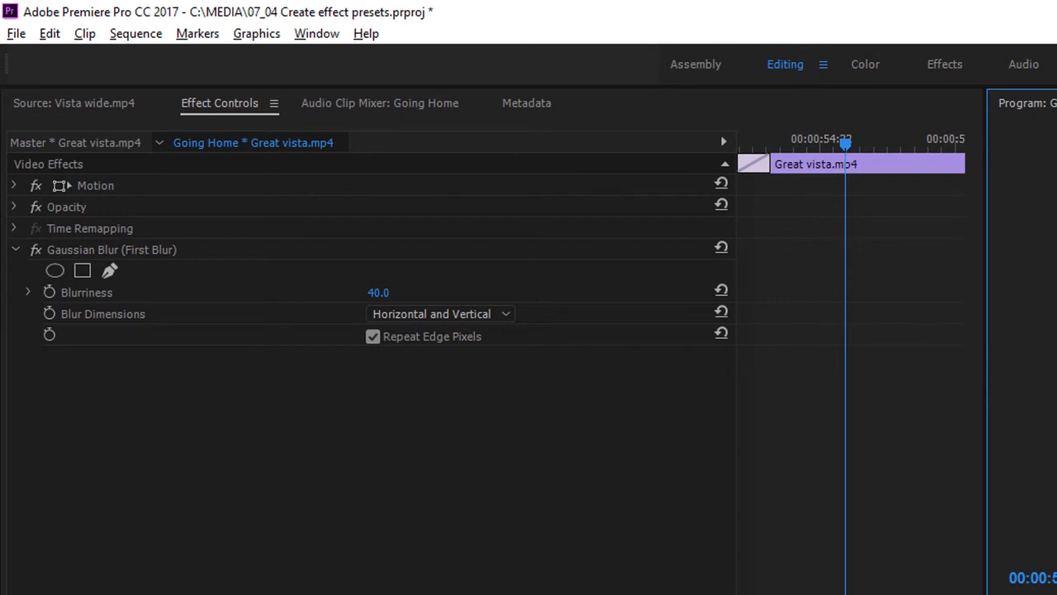
Set the Great vista clip's Scale to 85 and select both Motion and Gaussian Blur.
{"action": "left_click", "coordinate": [13, 185]}
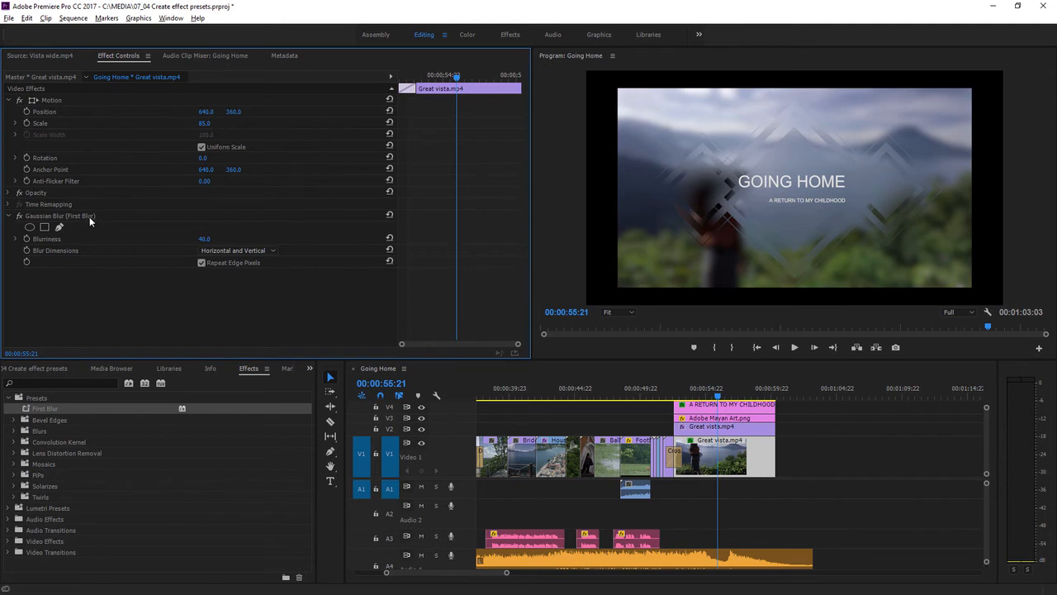
{"action": "left_click", "coordinate": [74, 215]}
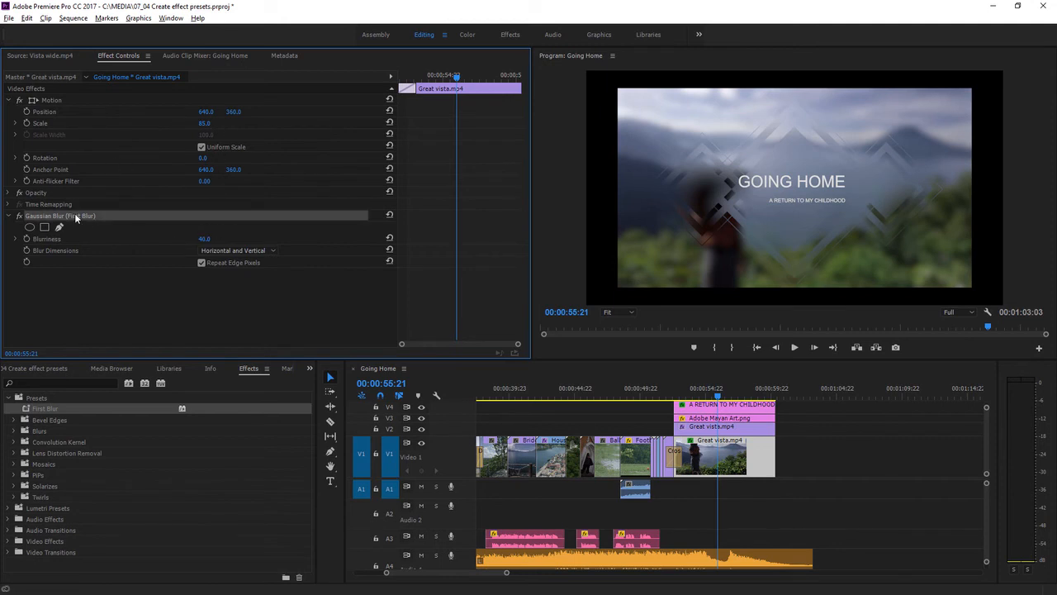
{"action": "left_click", "coordinate": [51, 101]}
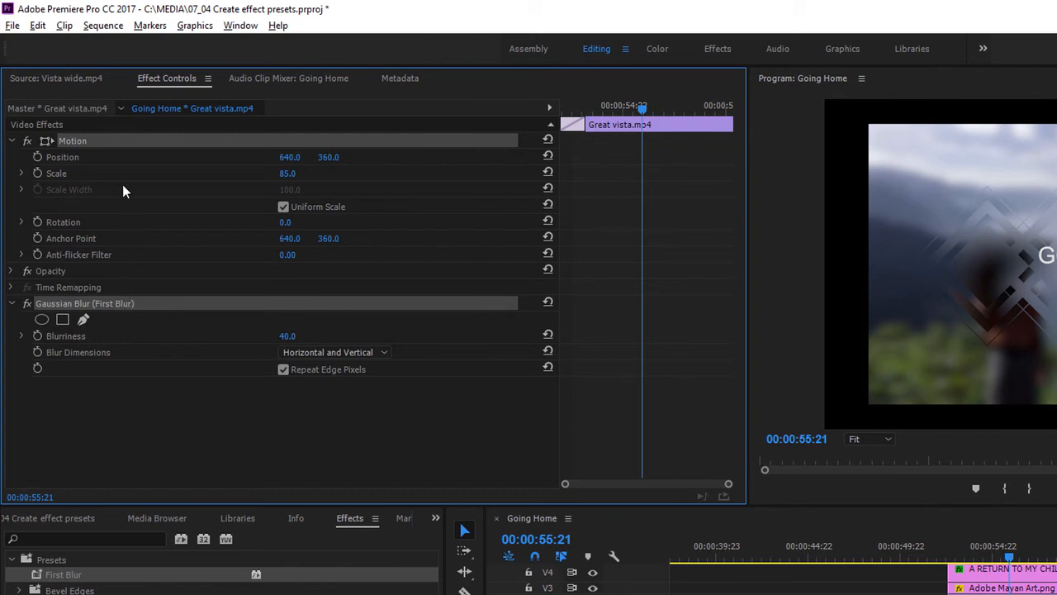
{"action": "mouse_move", "coordinate": [168, 310]}
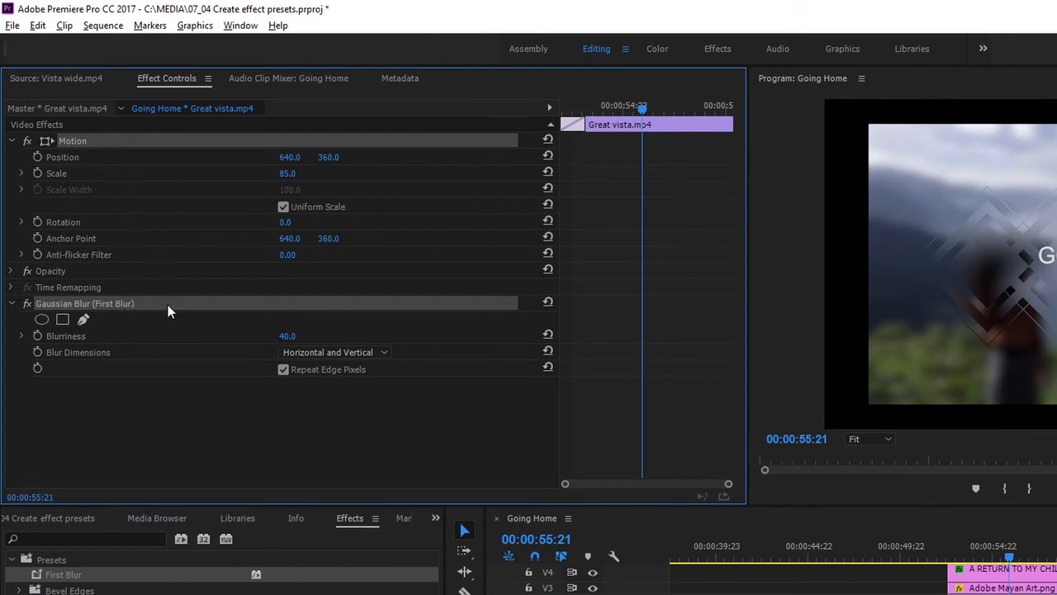
Save Motion and Gaussian Blur together as a preset named 'Blur and scale'.
{"action": "right_click", "coordinate": [168, 311]}
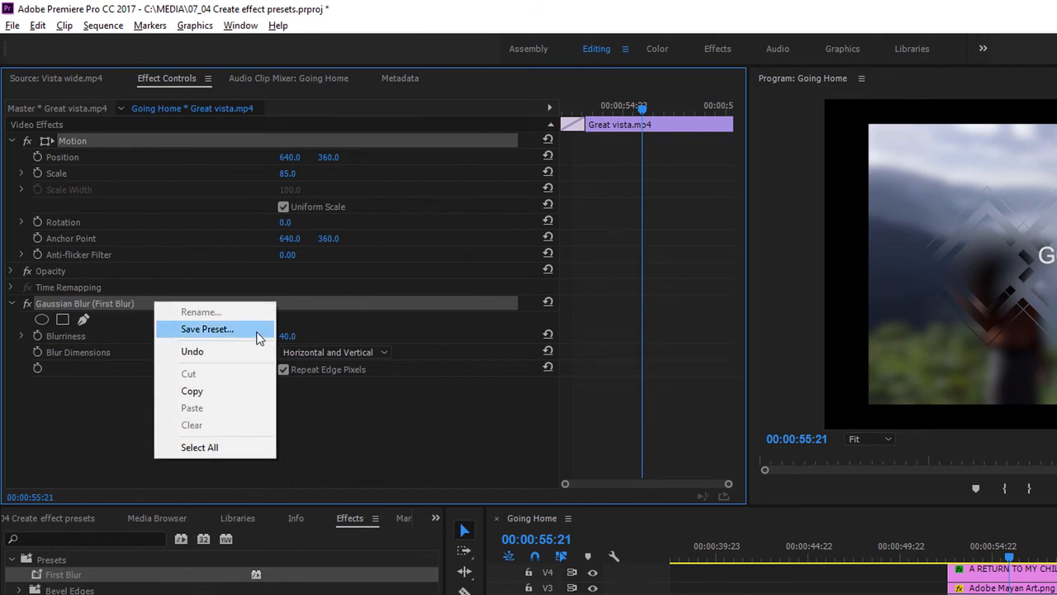
{"action": "left_click", "coordinate": [207, 328]}
{"action": "type", "text": "Blur and scale"}
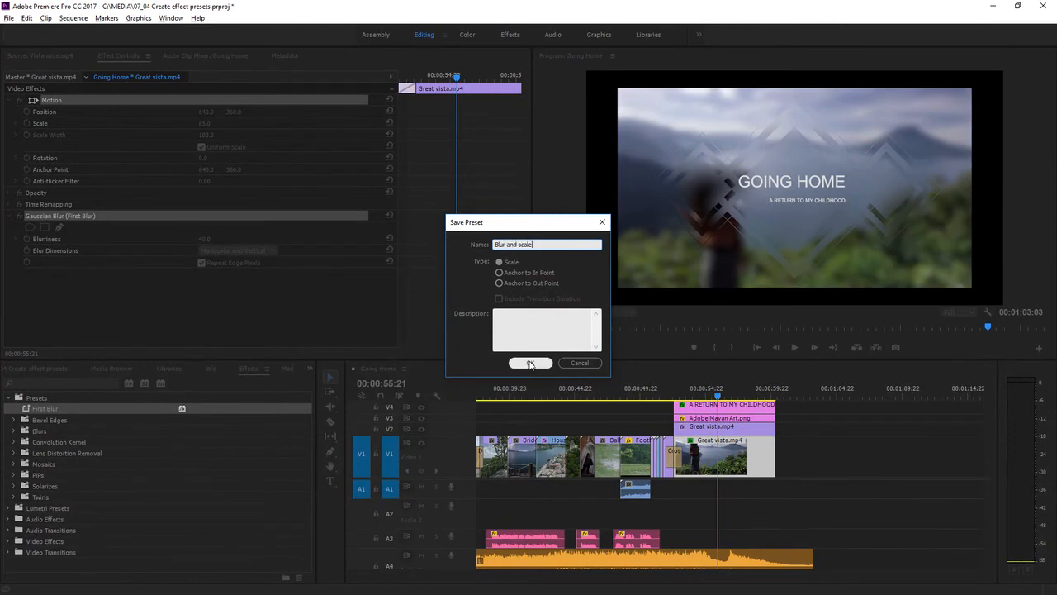
{"action": "left_click", "coordinate": [531, 363]}
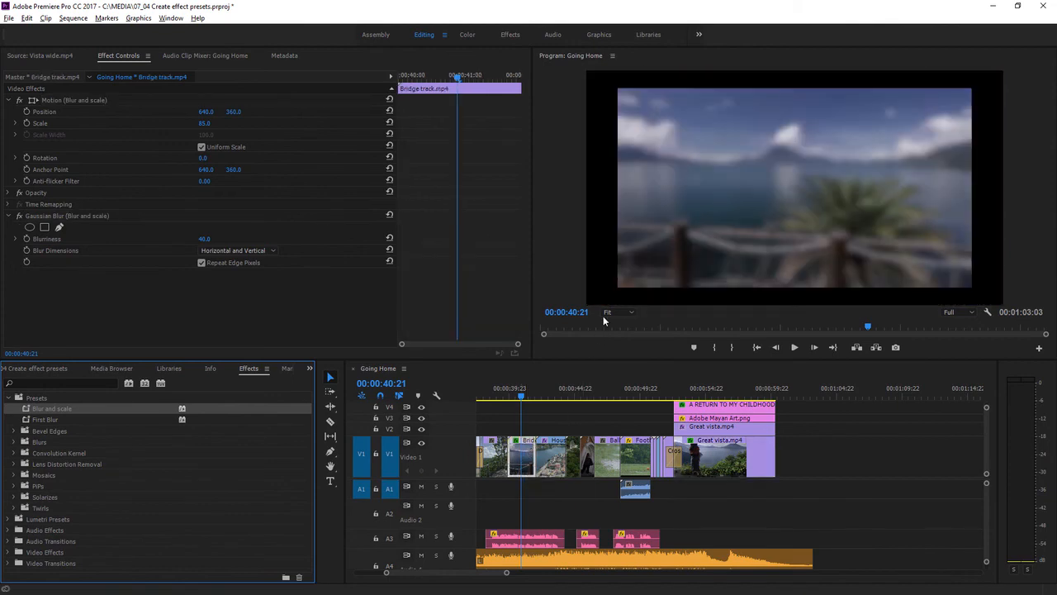
{"action": "mouse_move", "coordinate": [589, 364]}
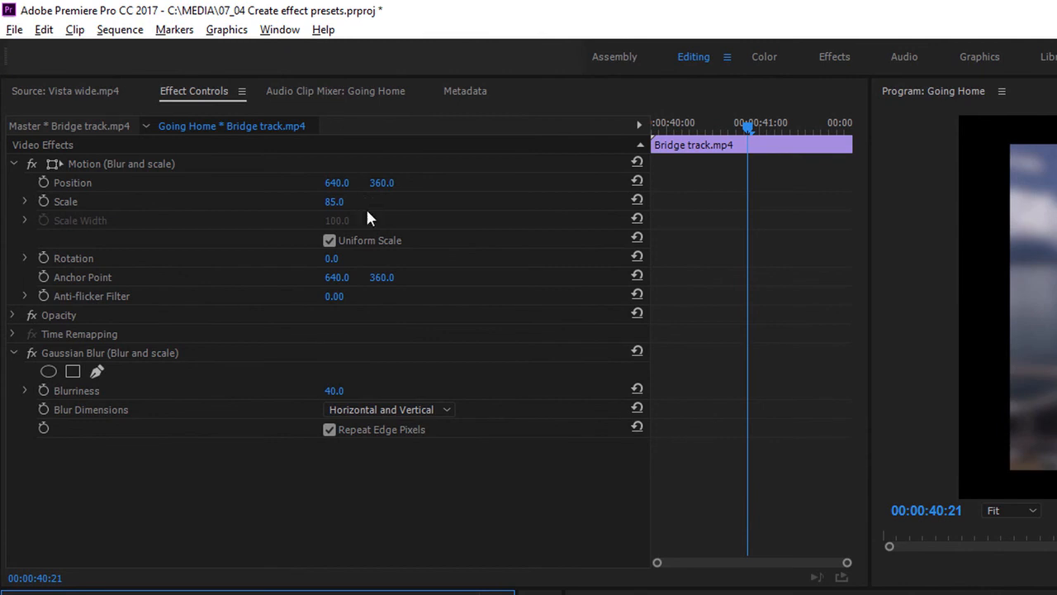
{"action": "mouse_move", "coordinate": [476, 516]}
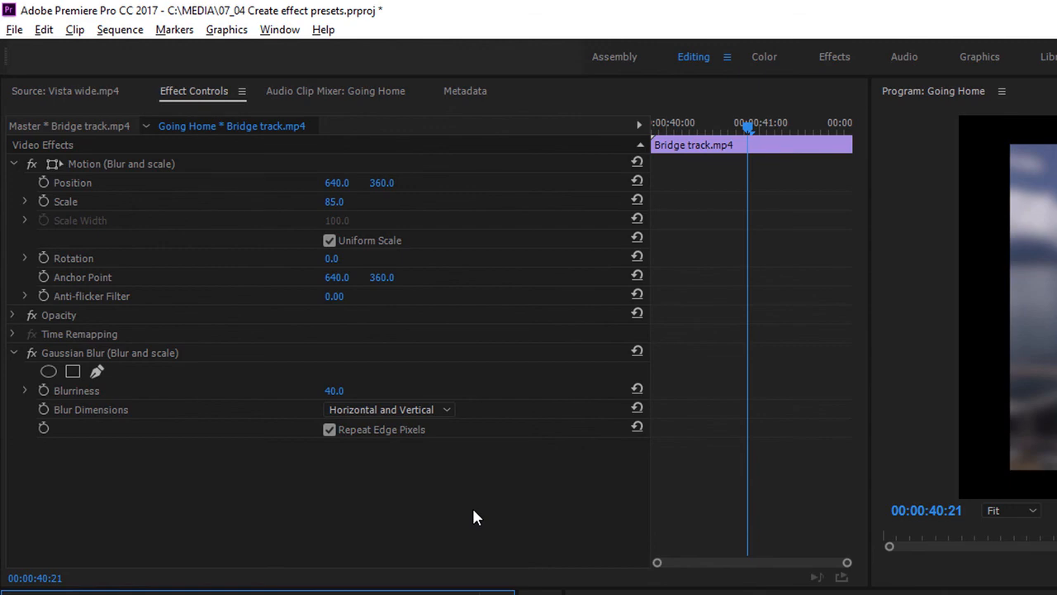
{"action": "mouse_move", "coordinate": [374, 294]}
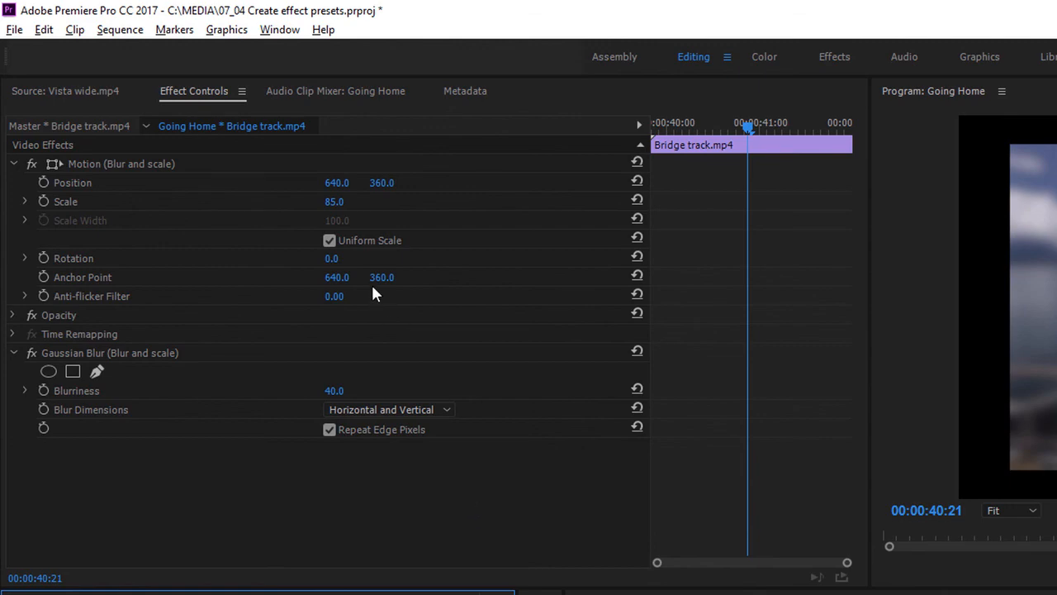